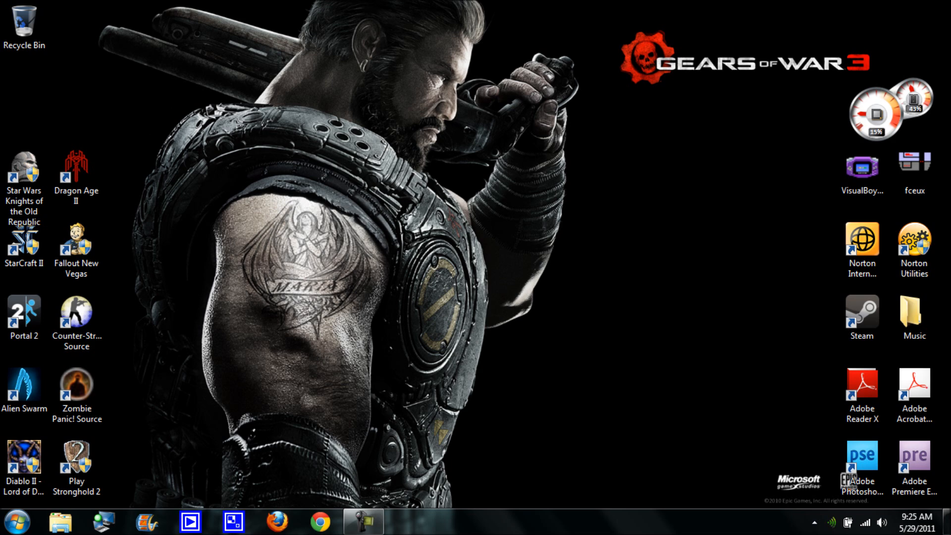
mouse_move(17, 520)
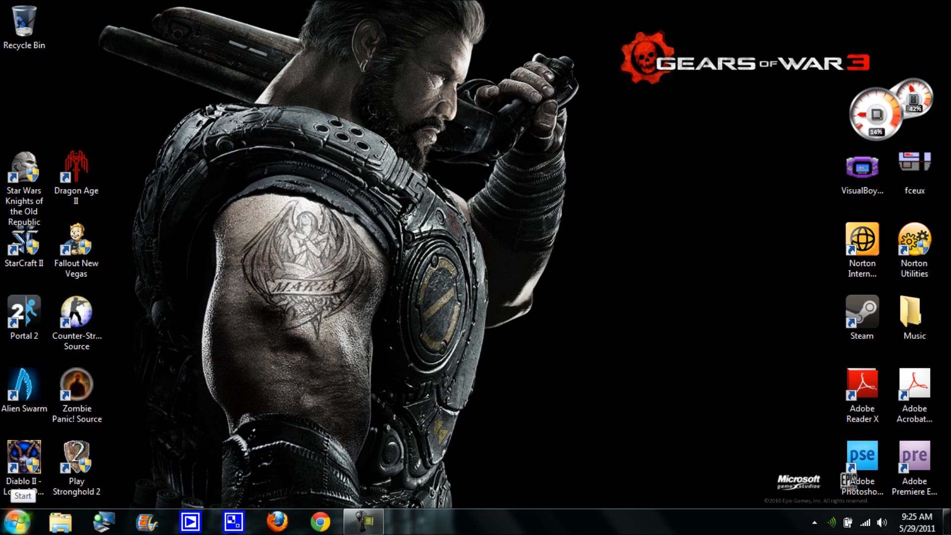
Bring up the Start menu with its programs and system locations.
left_click(23, 521)
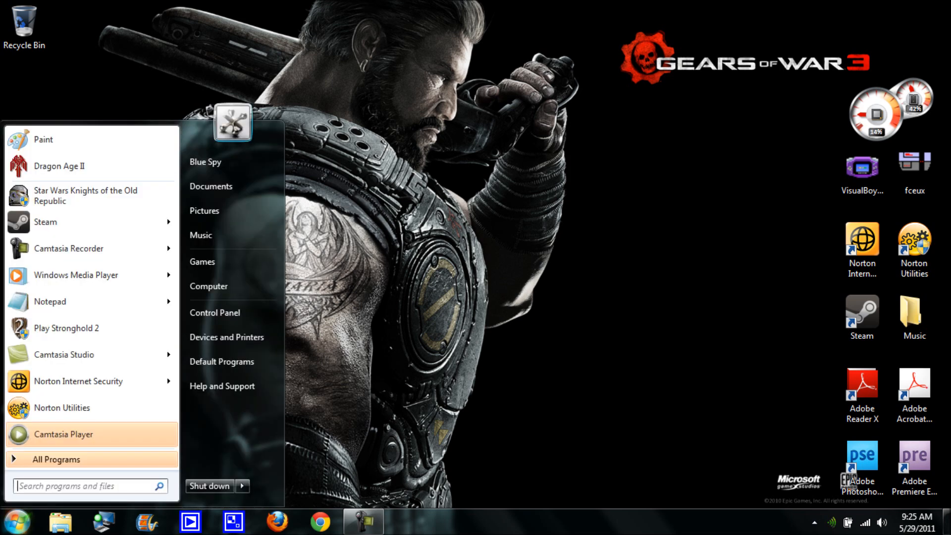
mouse_move(208, 285)
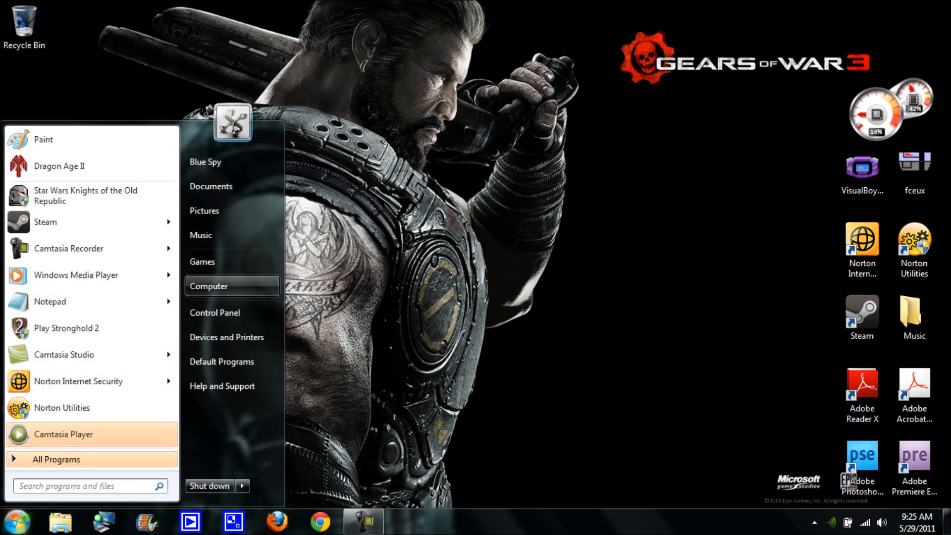
From Computer, open CD Drive (D:) KOTOR_1 and look through its setup and data files.
left_click(209, 285)
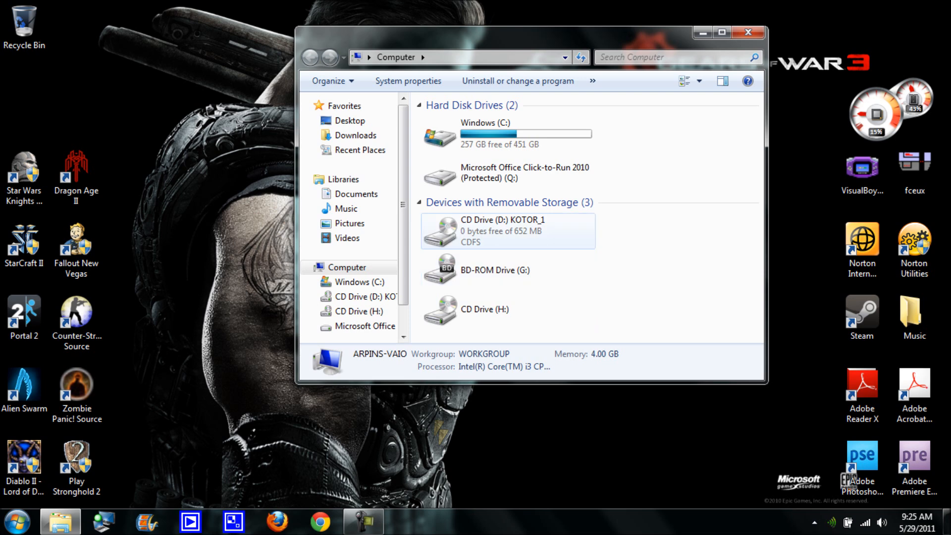
mouse_move(503, 231)
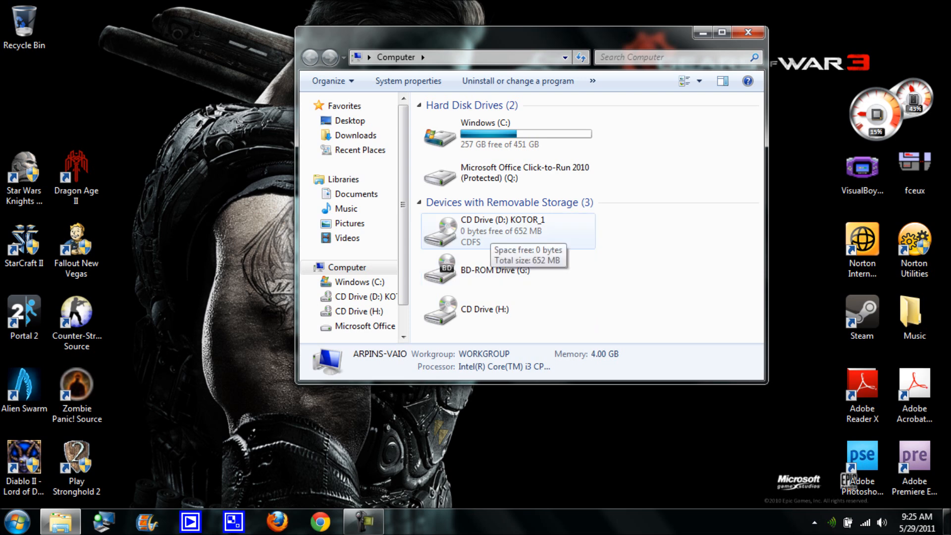
right_click(504, 231)
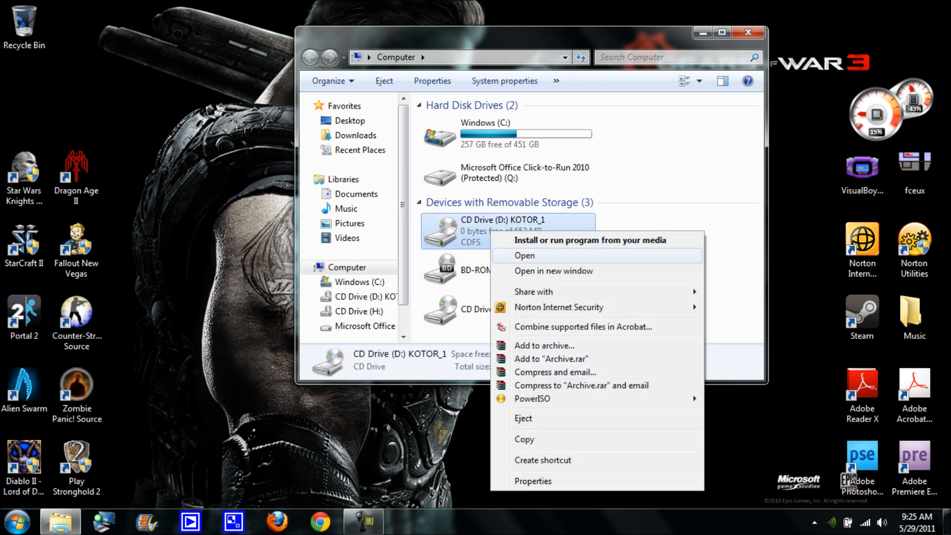
left_click(523, 254)
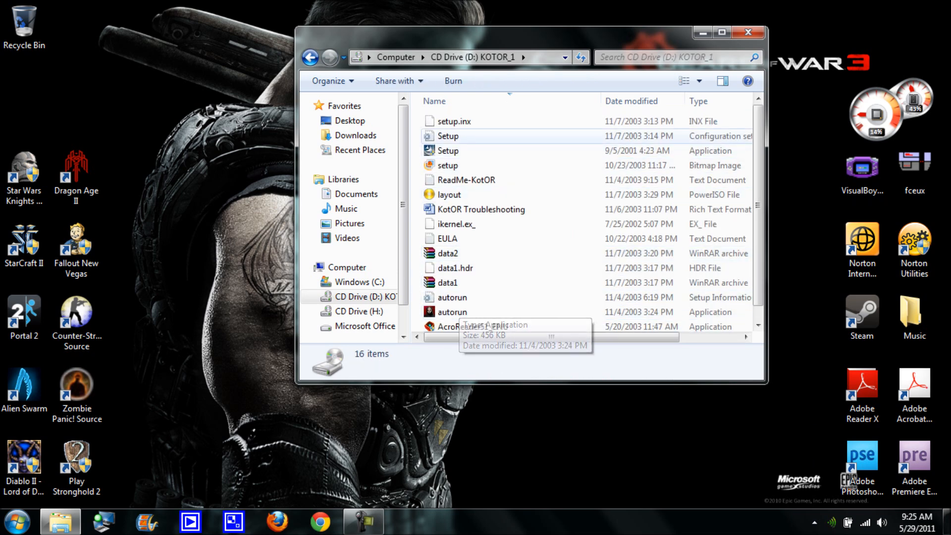
scroll("down", 3)
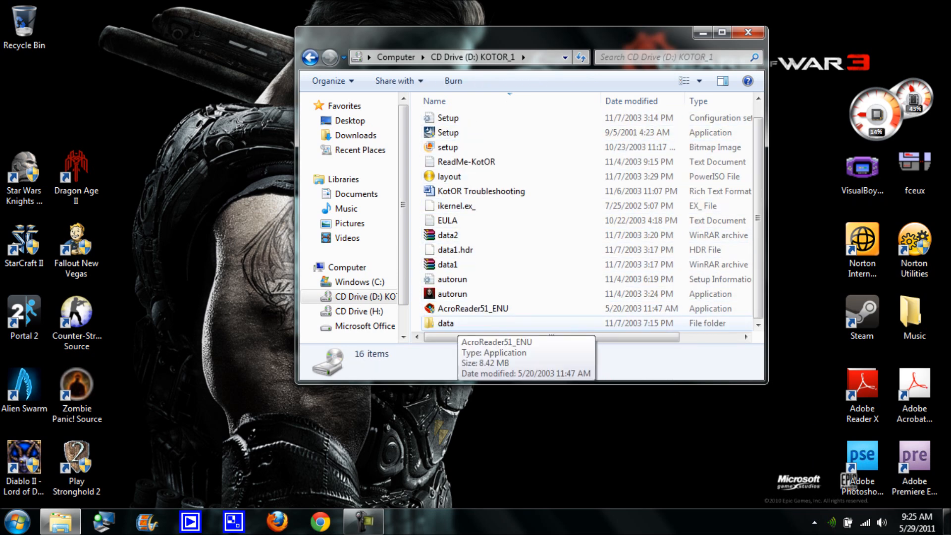
left_click(454, 250)
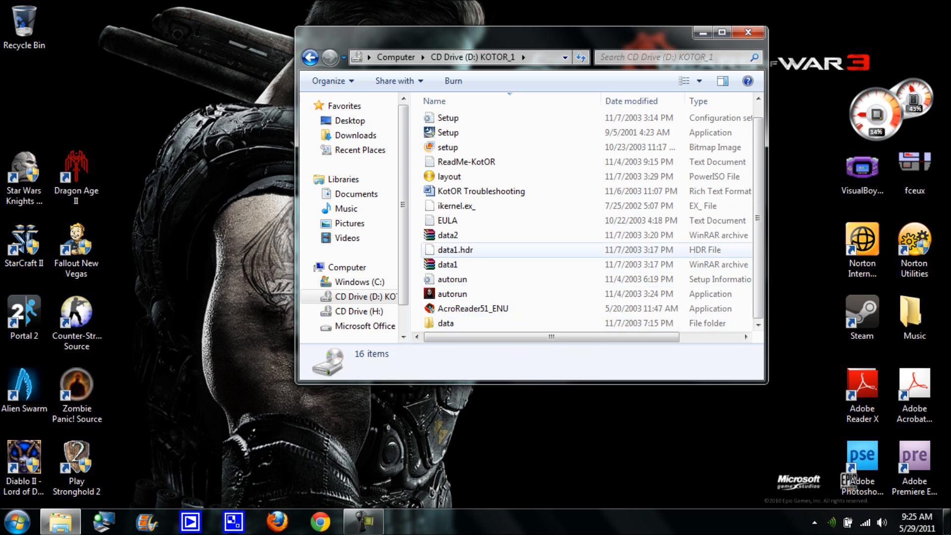
scroll("up", 3)
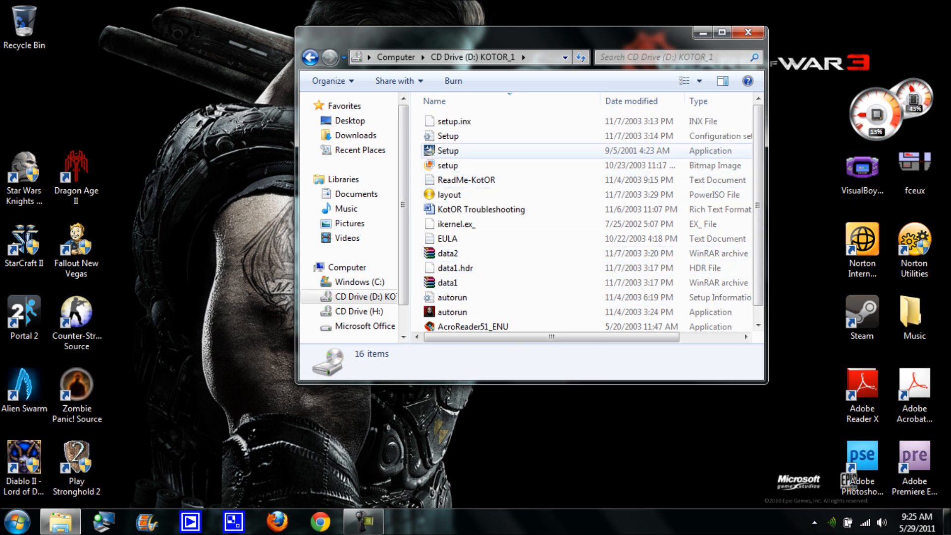
In the Setup application's Compatibility settings, clear compatibility mode and Run as administrator.
right_click(448, 150)
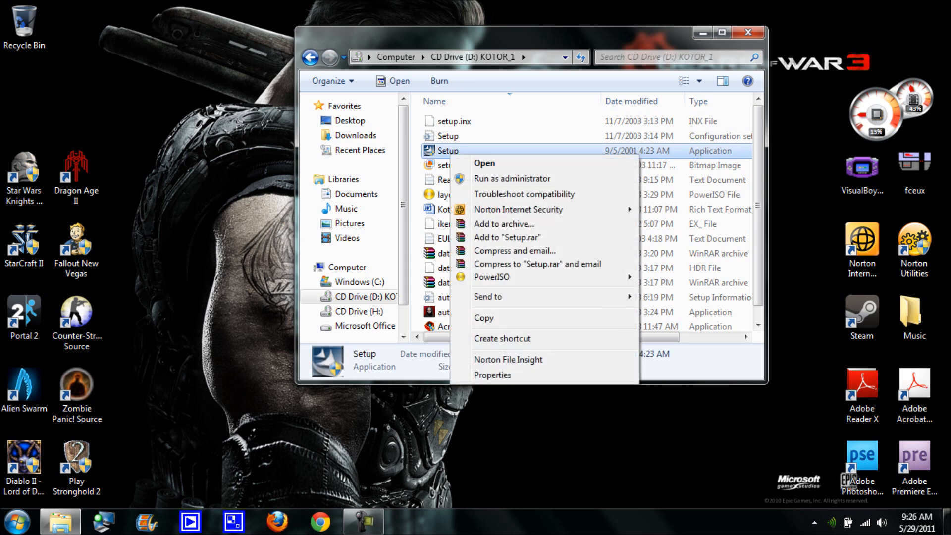
left_click(493, 375)
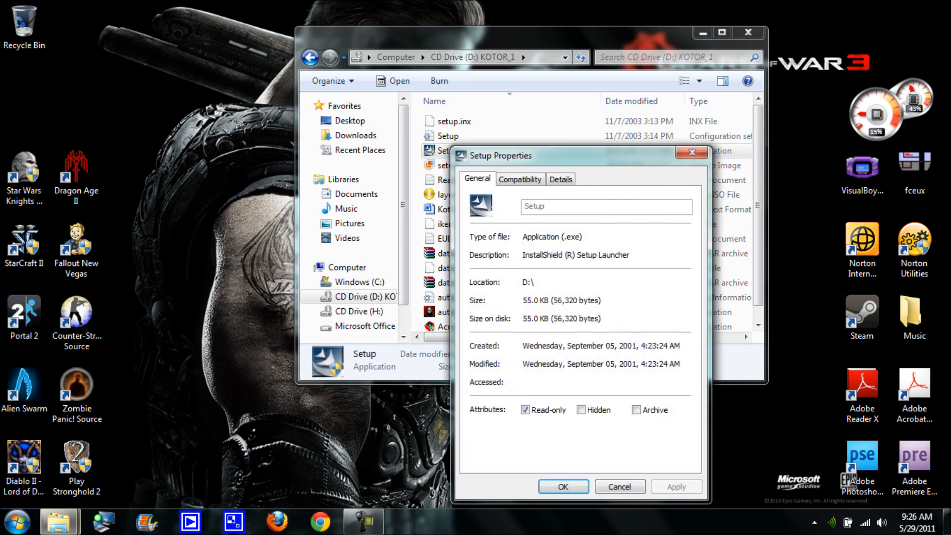
left_click(520, 178)
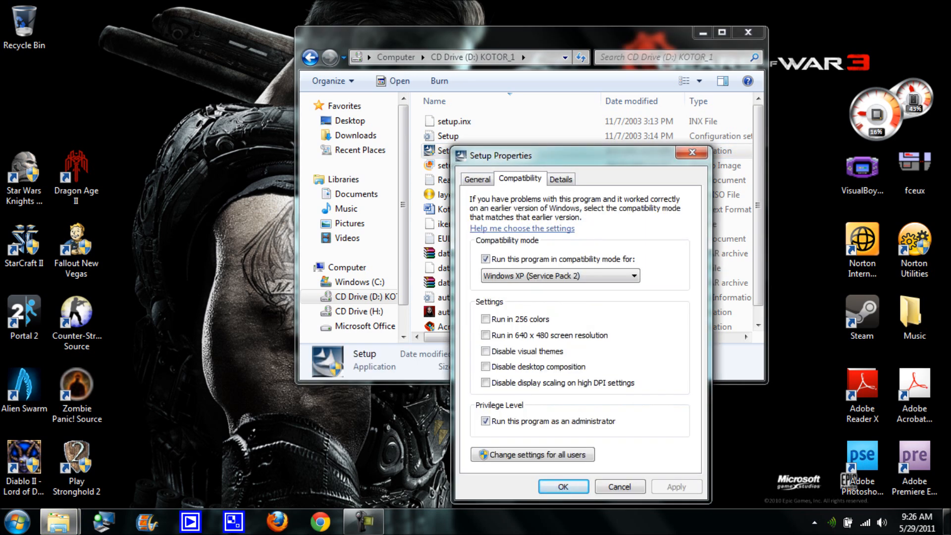
left_click(486, 259)
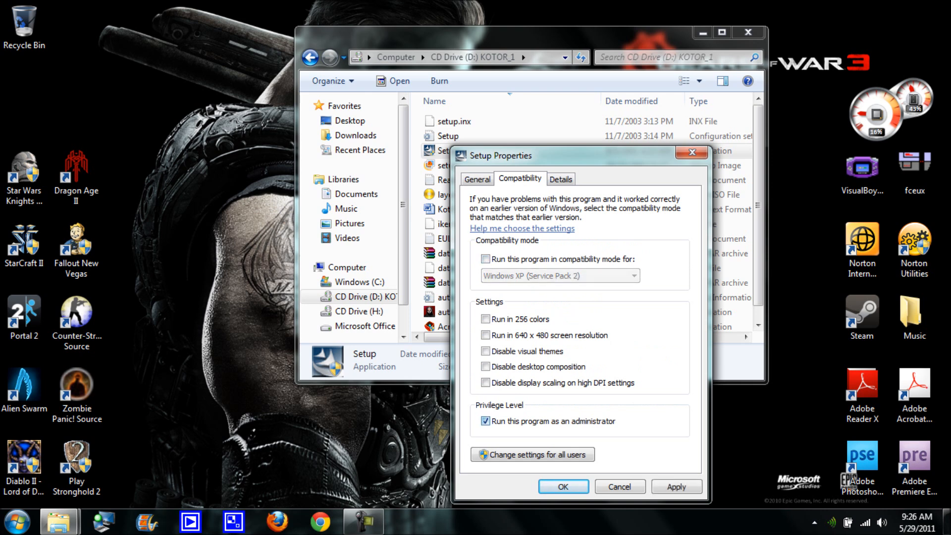
left_click(485, 420)
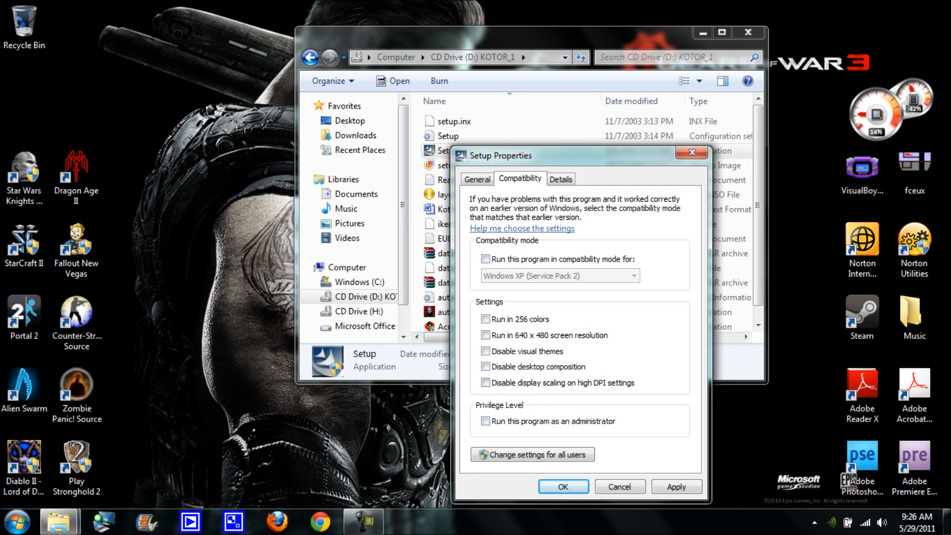
Re-enable Windows XP (Service Pack 2) compatibility mode and Run as administrator, and confirm.
left_click(485, 258)
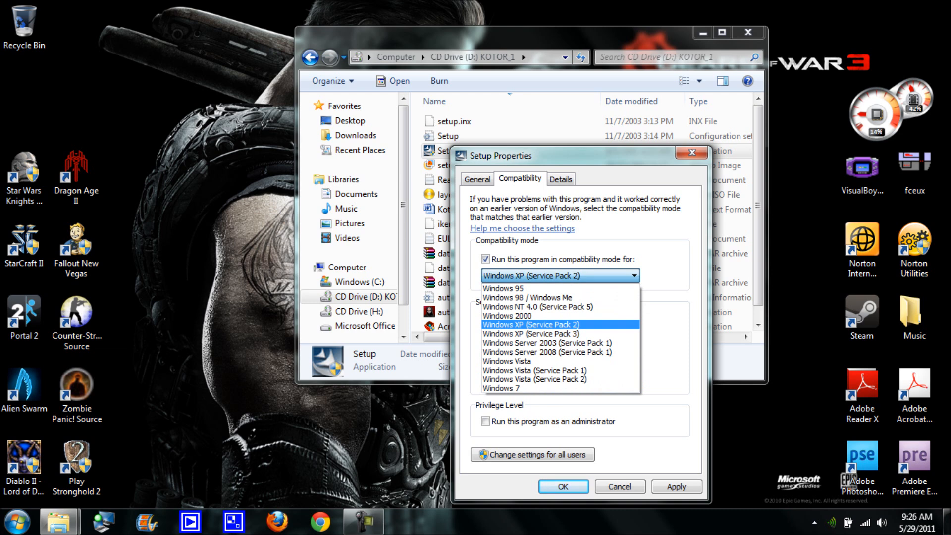
left_click(530, 325)
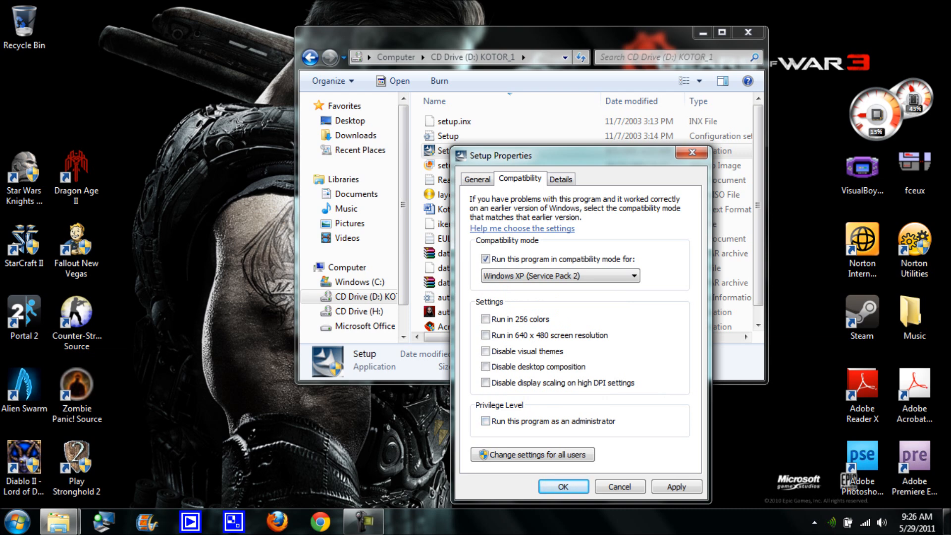
left_click(485, 420)
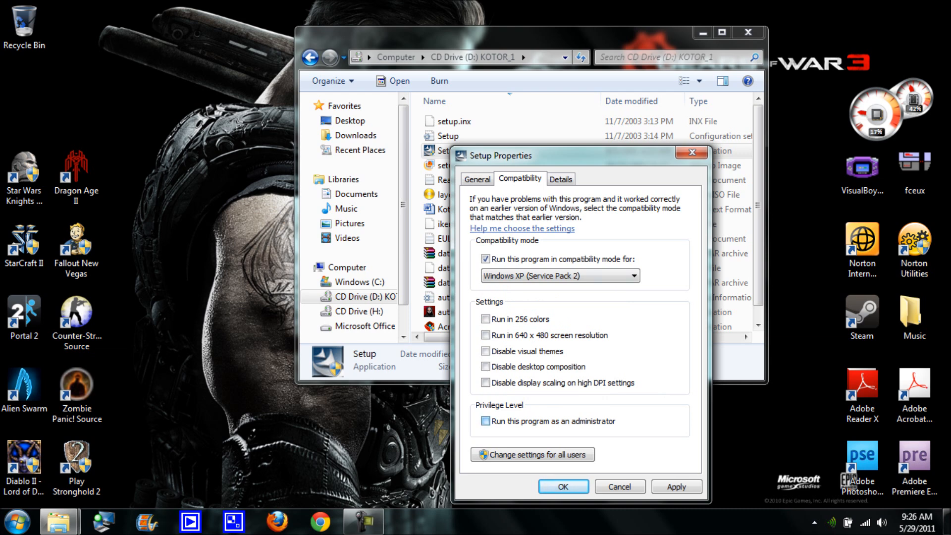
left_click(485, 422)
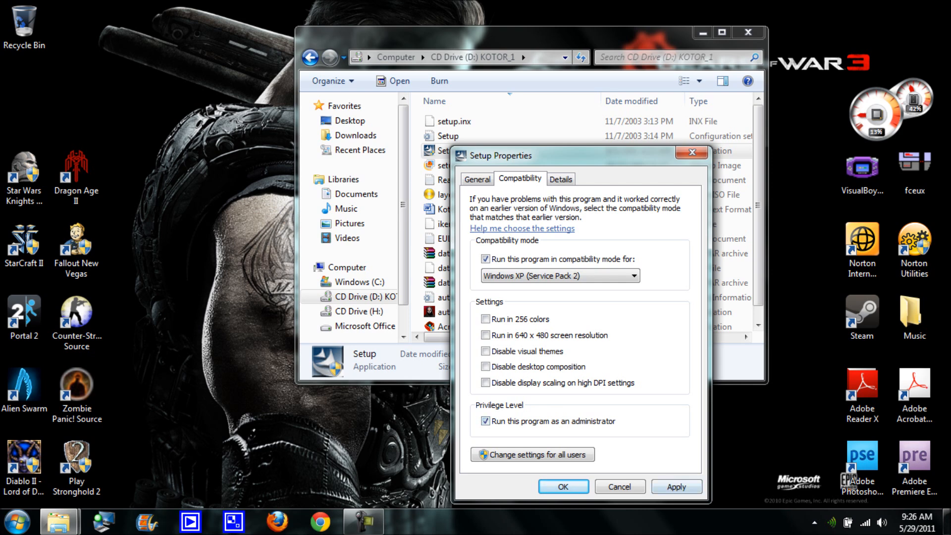
left_click(562, 487)
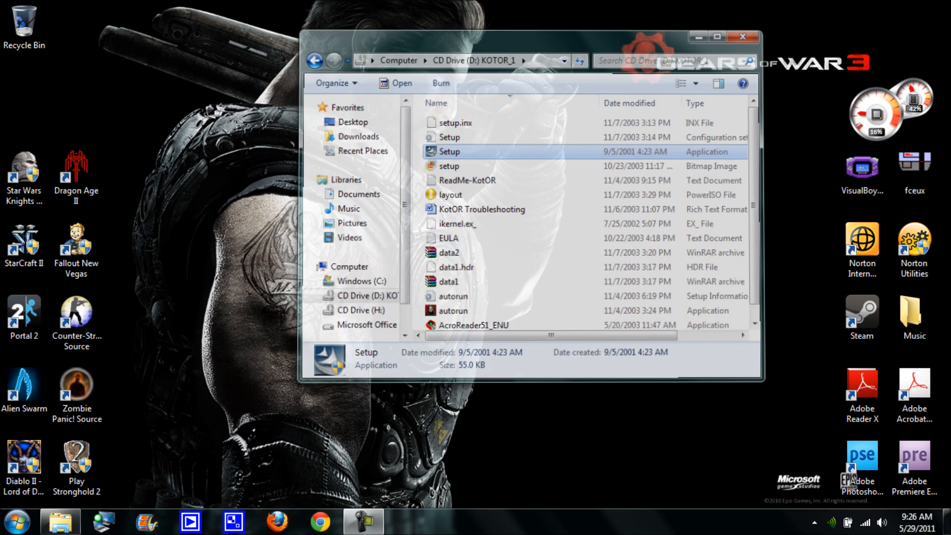
Close the KOTOR_1 disc window and select the Knights of the Old Republic desktop shortcut.
left_click(742, 37)
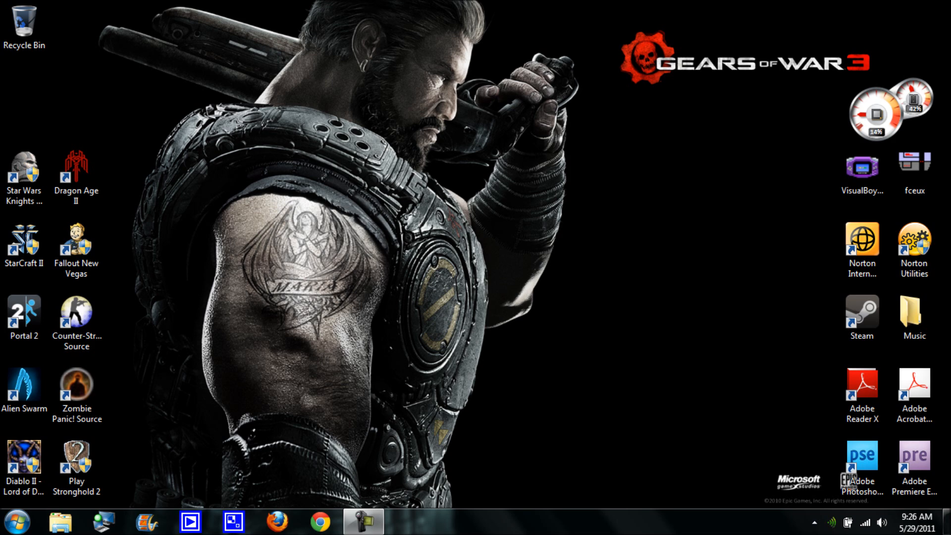
left_click(24, 176)
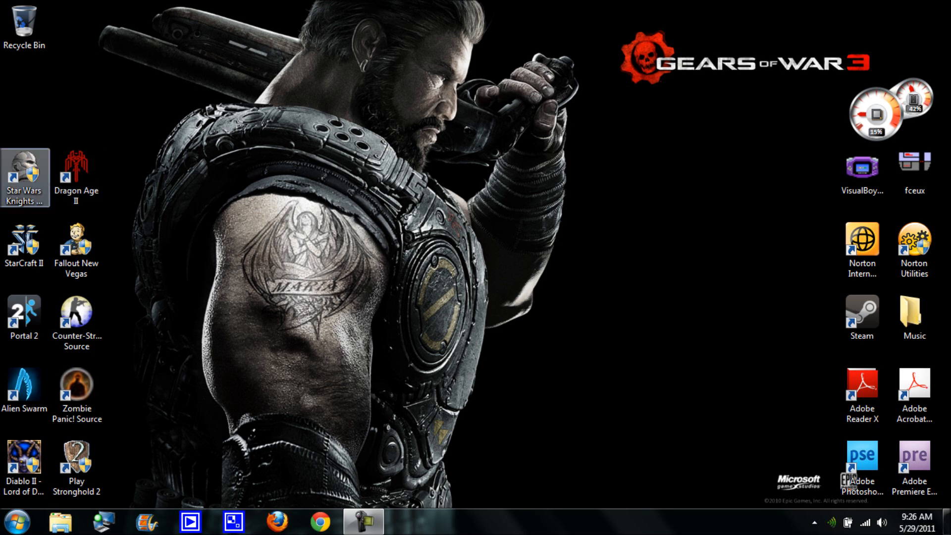
In the game shortcut's Compatibility settings, clear compatibility mode.
right_click(24, 170)
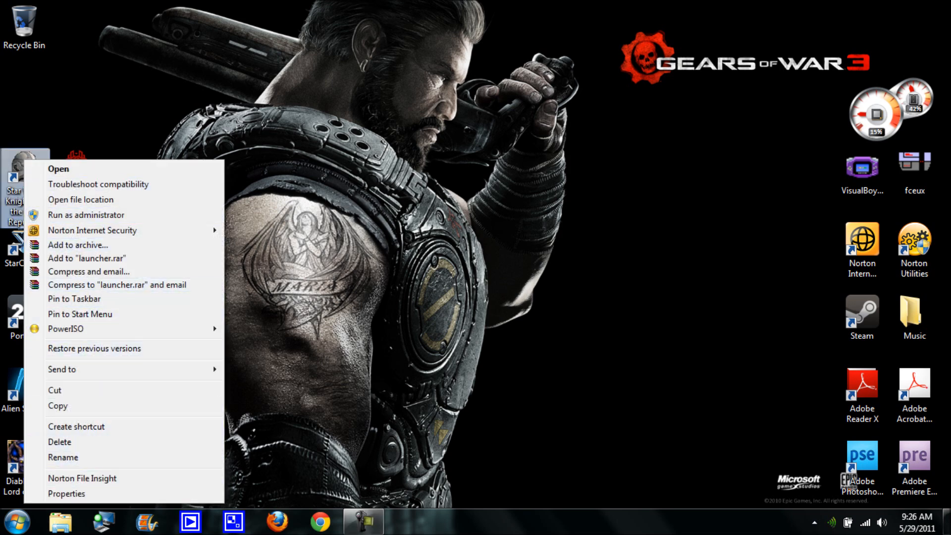
left_click(66, 493)
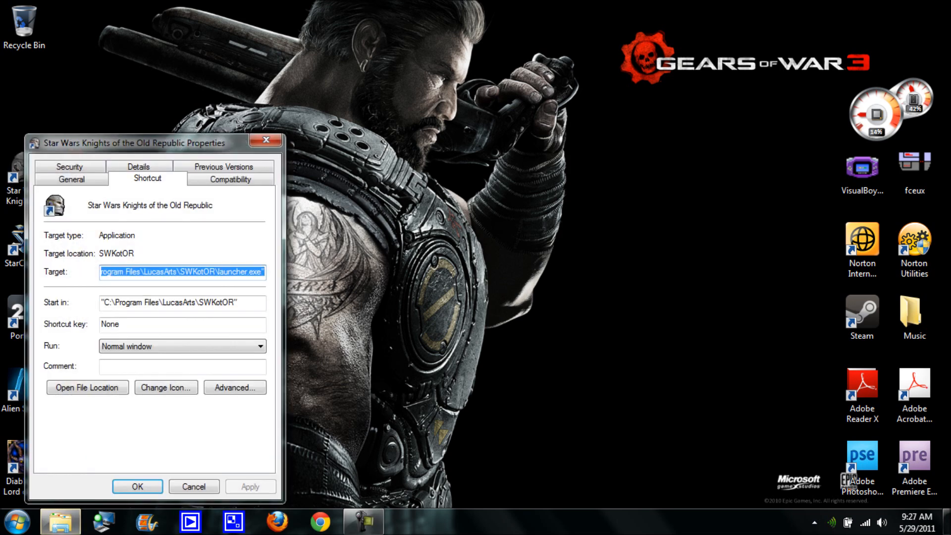
left_click(229, 178)
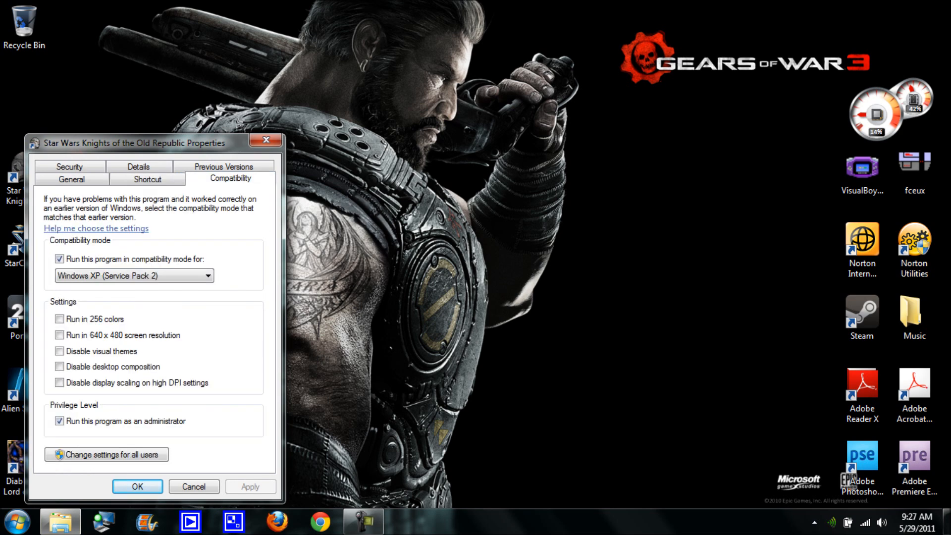
left_click(59, 421)
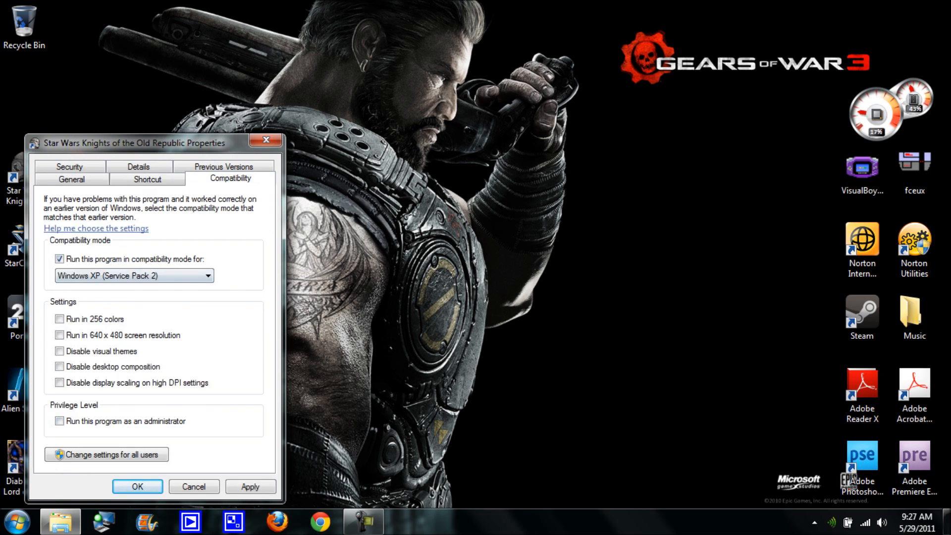
left_click(60, 259)
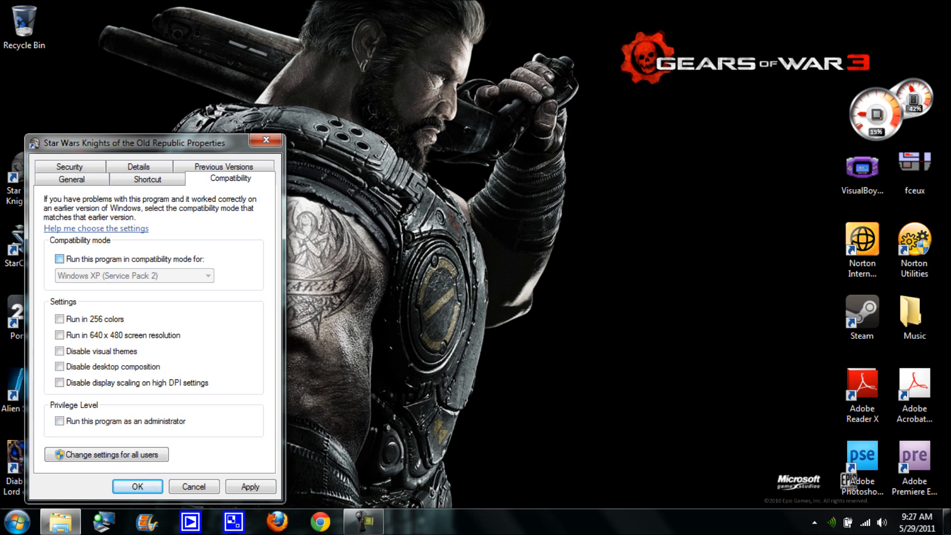
Re-enable compatibility mode with Windows XP (Service Pack 2) as target and confirm.
left_click(59, 258)
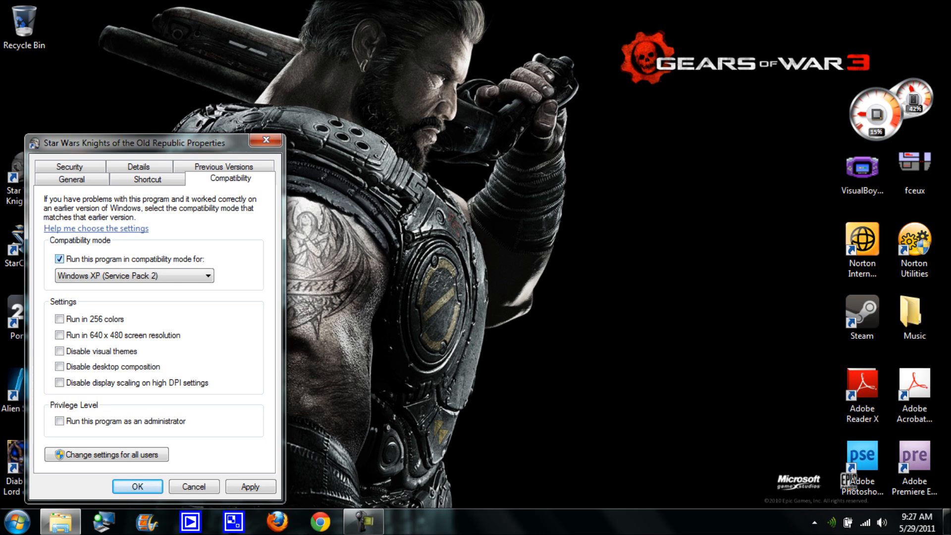
left_click(209, 276)
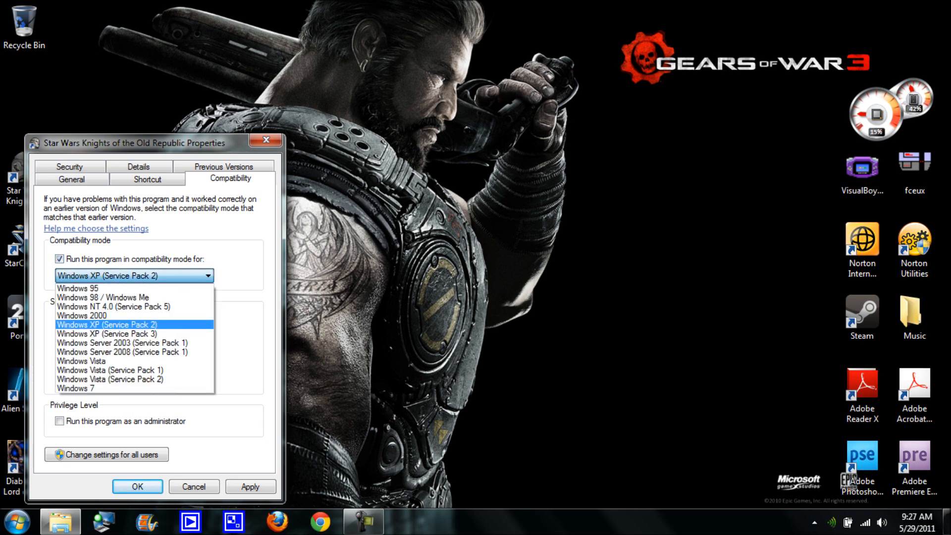
left_click(107, 325)
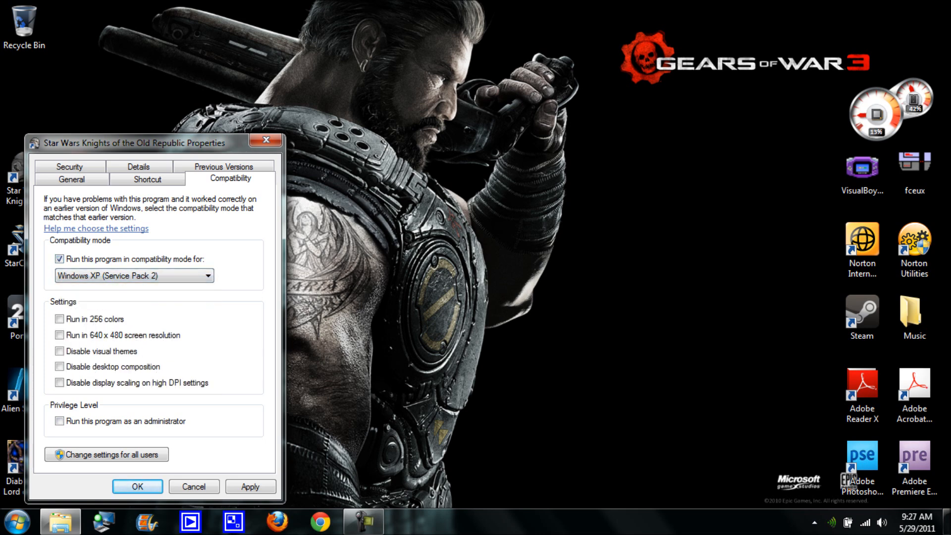
left_click(60, 421)
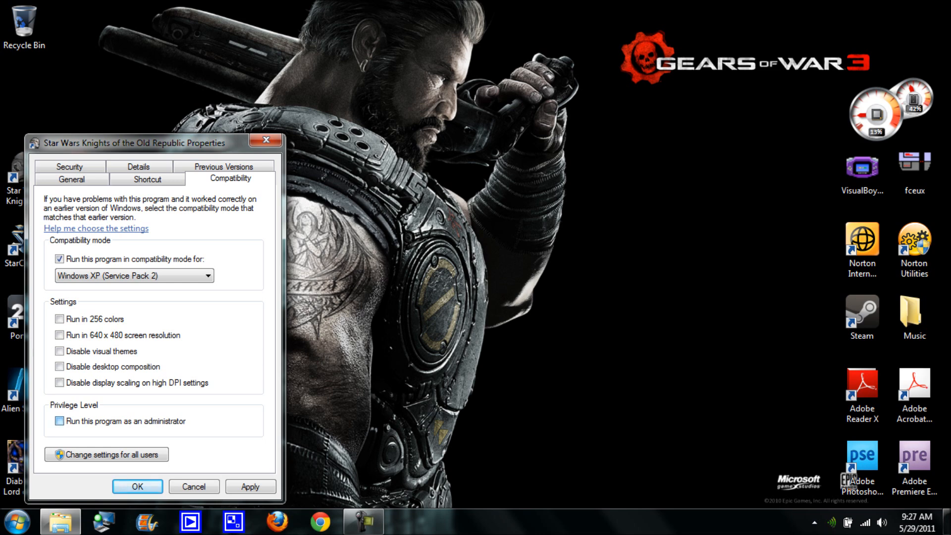
left_click(60, 422)
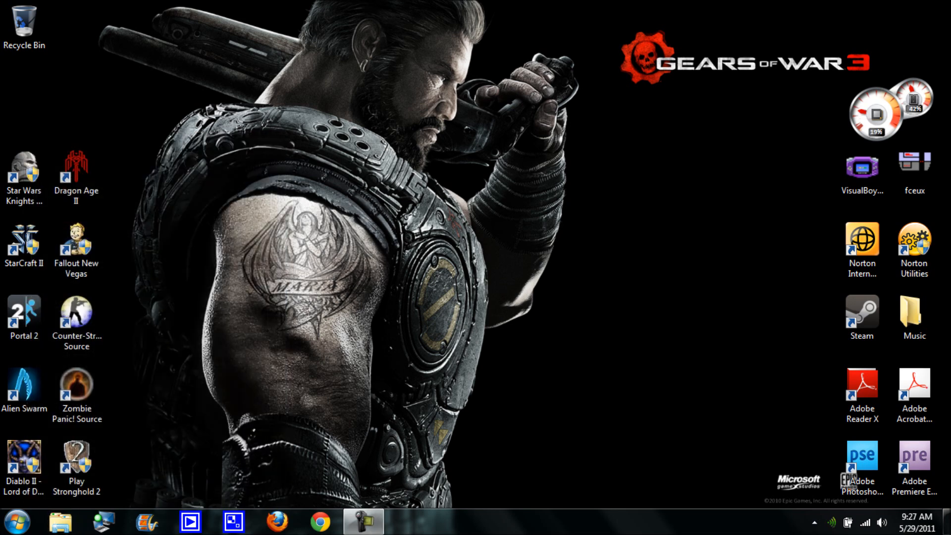
Open the shortcut's file location, then browse from Computer into the Windows (C:) drive.
right_click(24, 173)
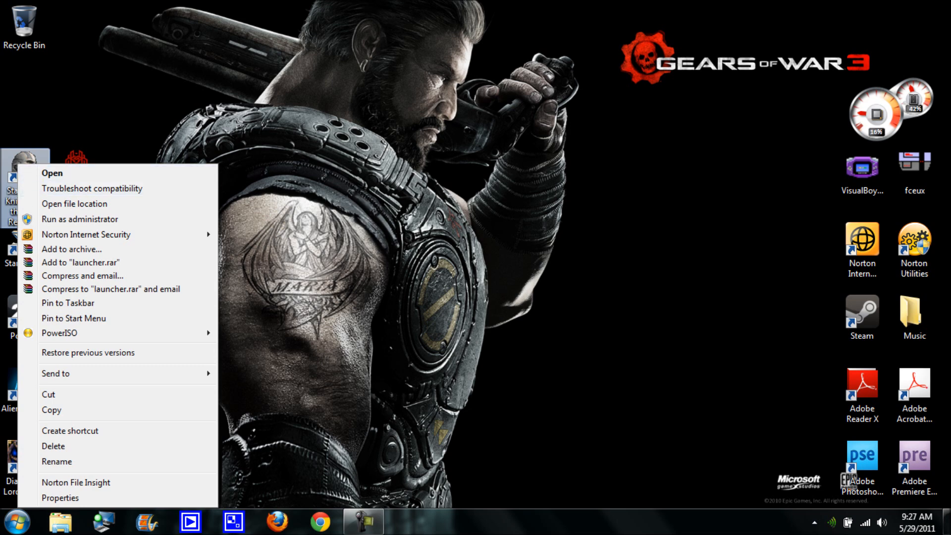
left_click(74, 203)
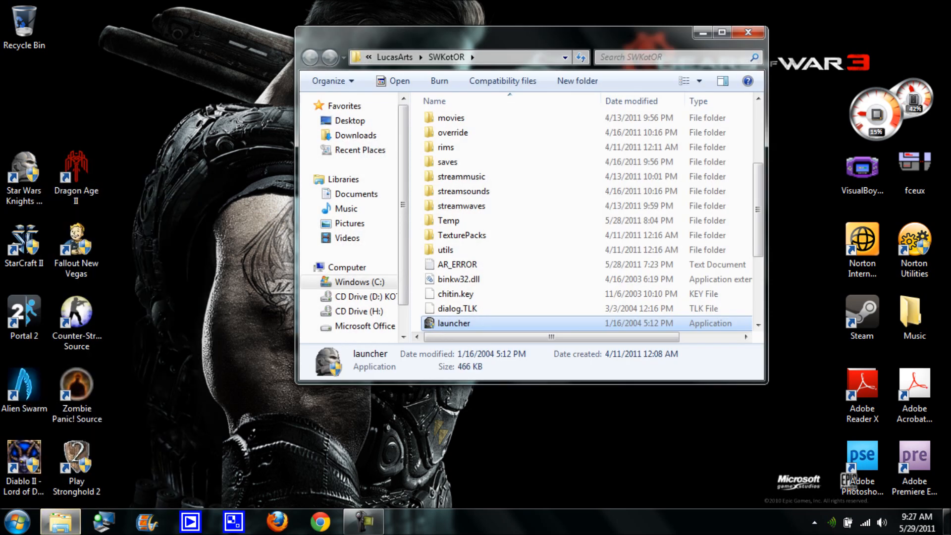
mouse_move(463, 206)
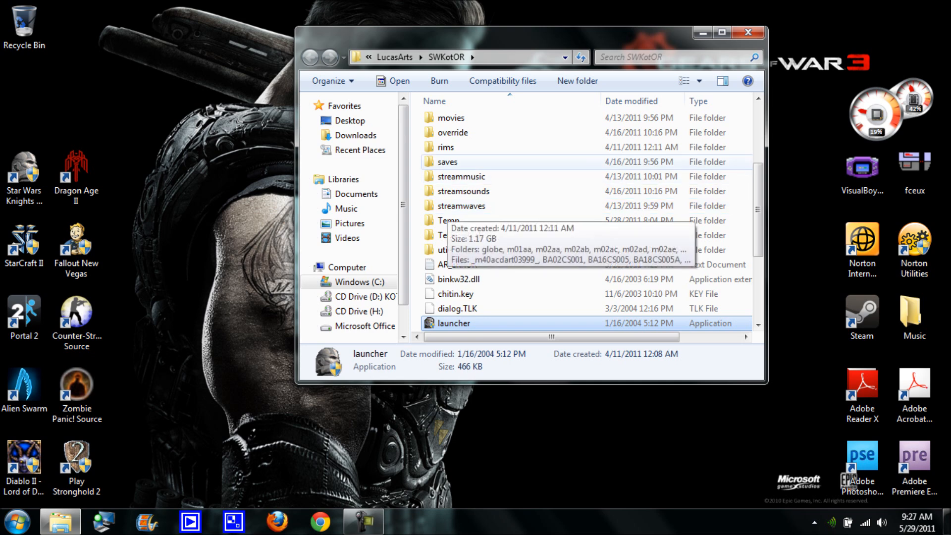
left_click(16, 522)
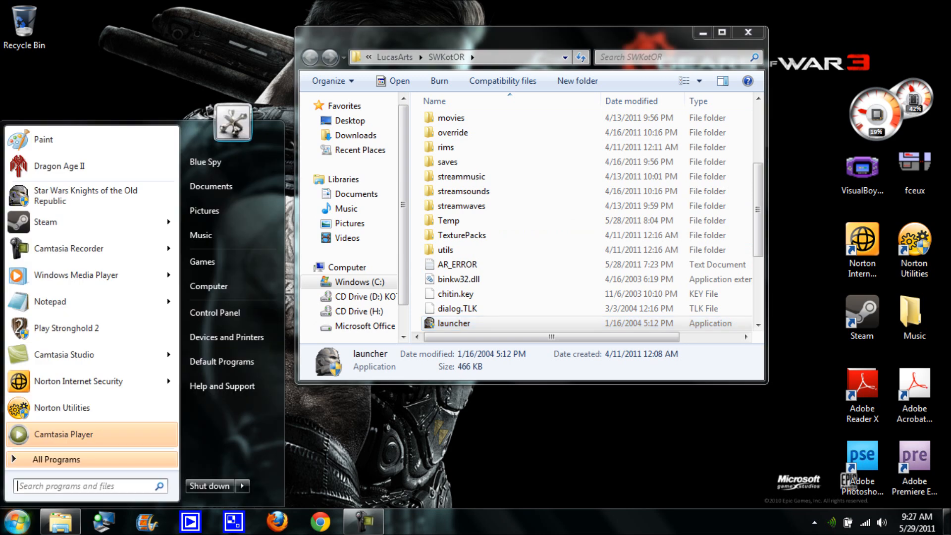
mouse_move(232, 285)
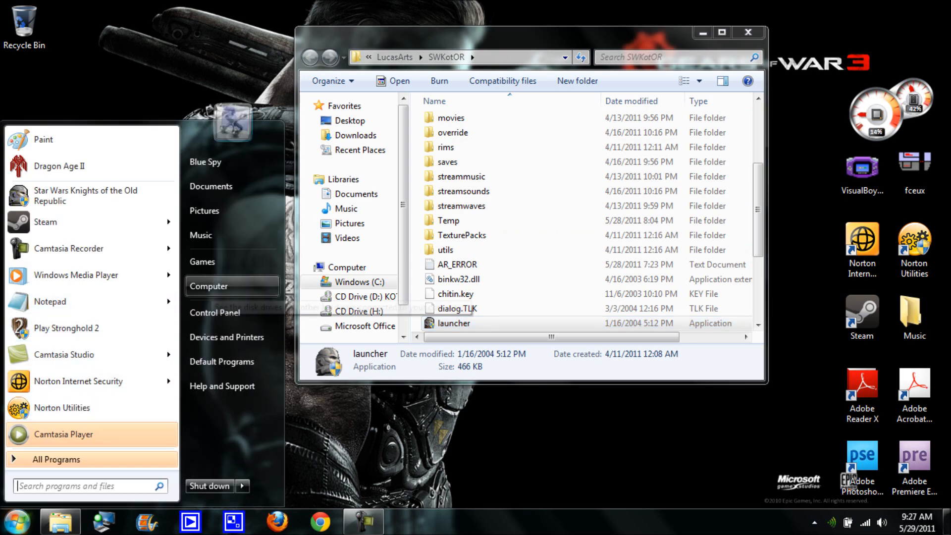
left_click(209, 285)
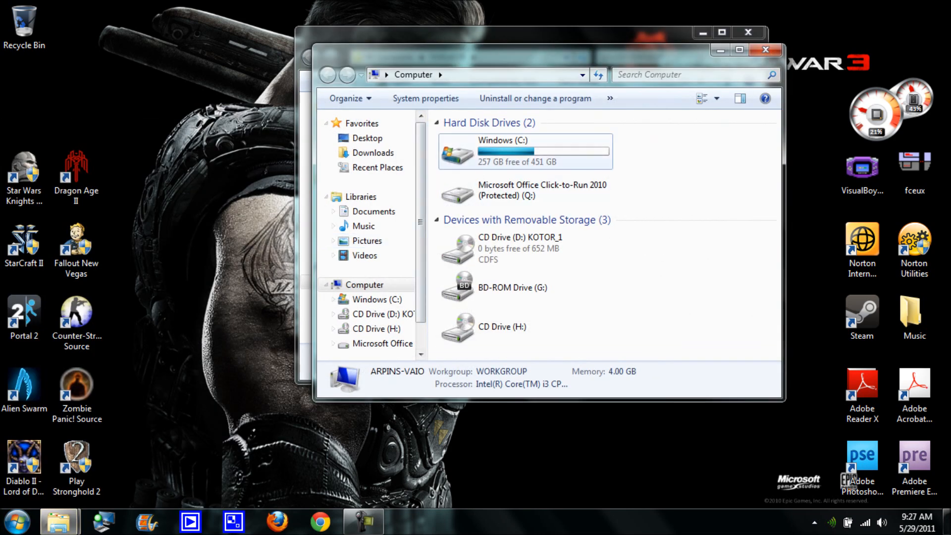
double_click(523, 151)
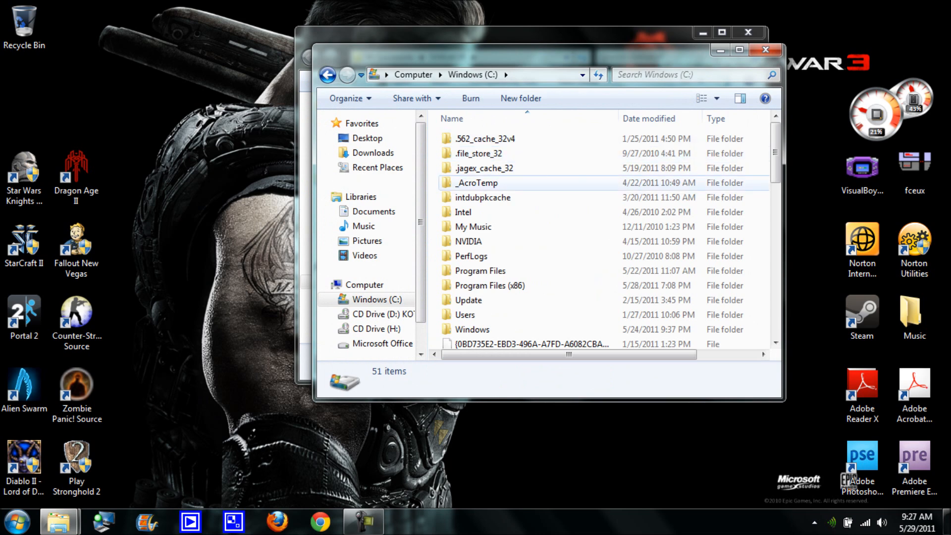
Browse through Program Files and LucasArts into the SWKotOR game folder.
left_click(480, 270)
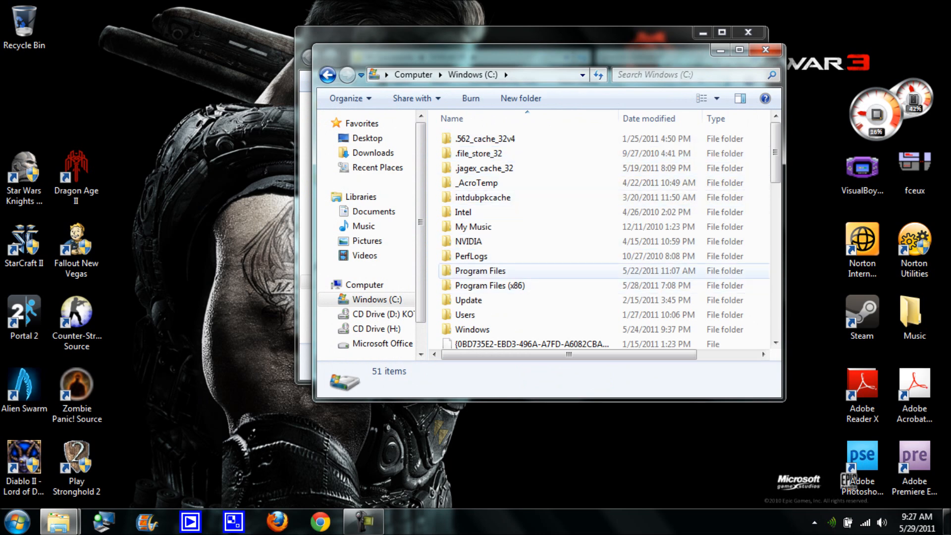
left_click(489, 286)
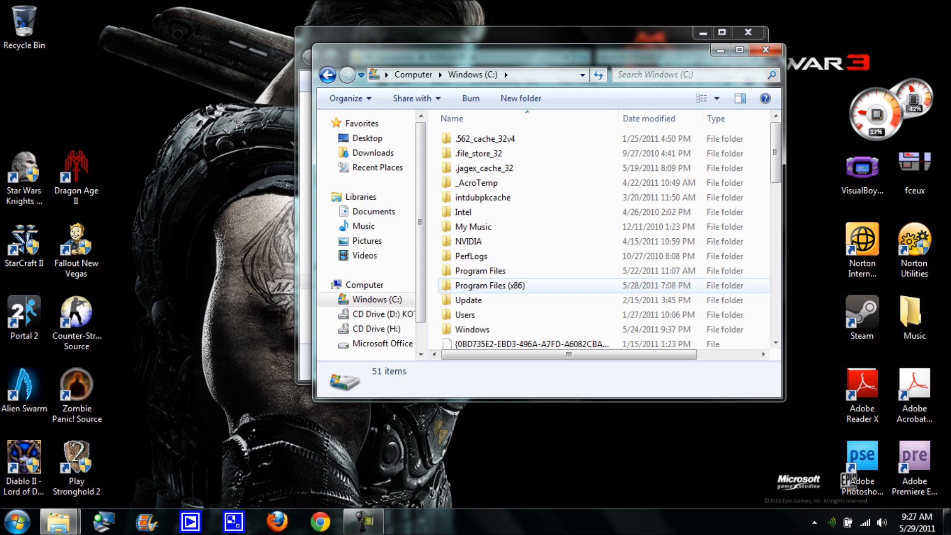
double_click(480, 270)
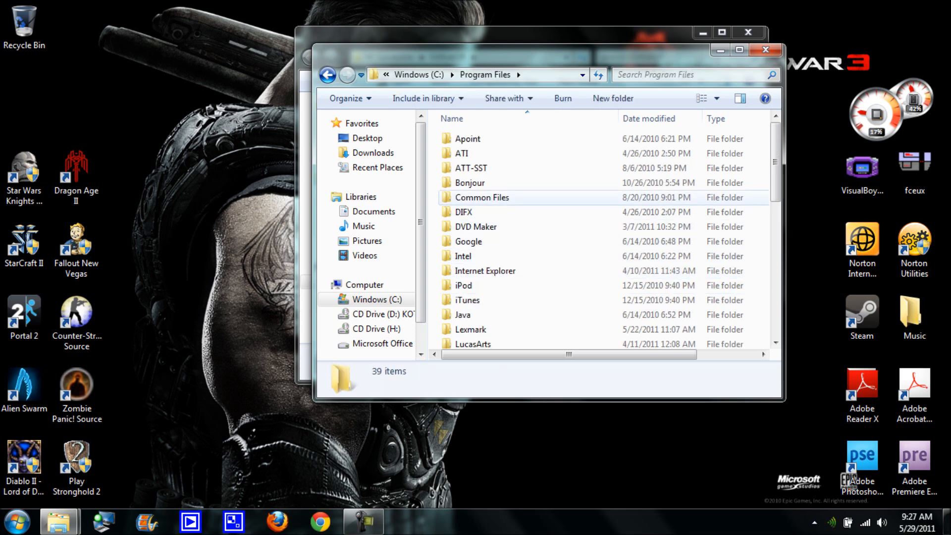
double_click(473, 343)
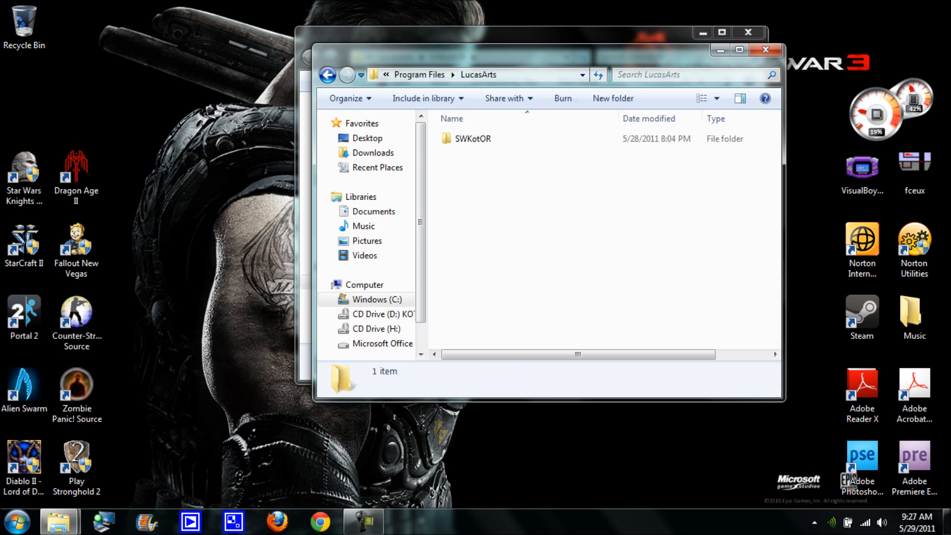
left_click(480, 139)
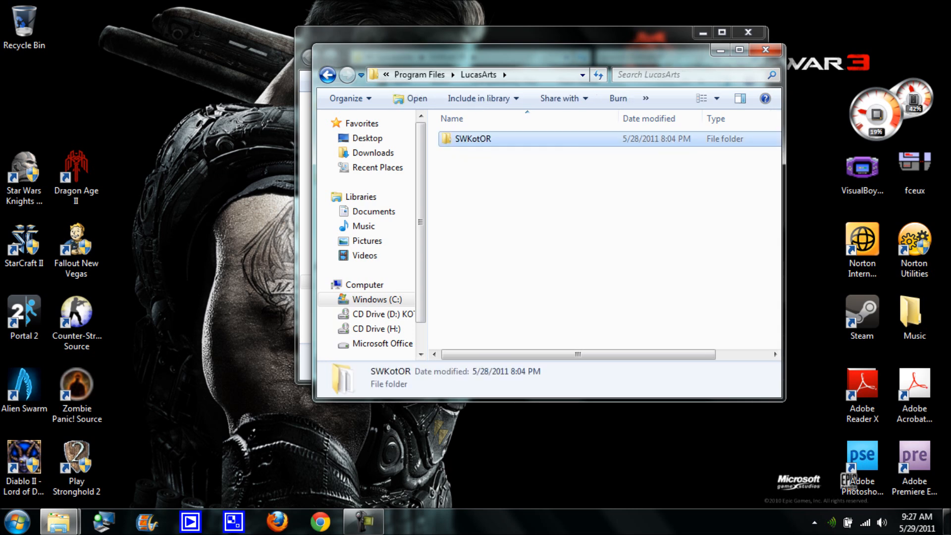
double_click(472, 139)
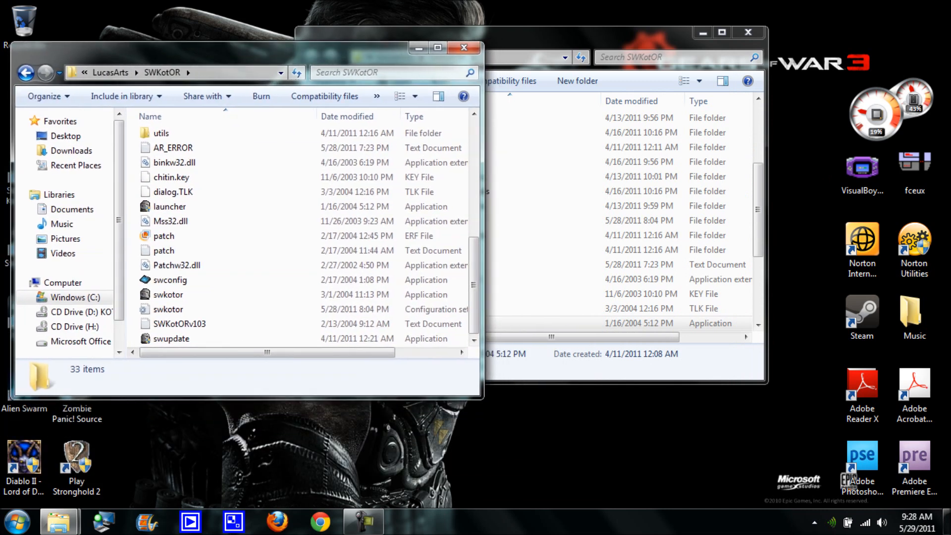
Close the duplicate SWKotOR window and scroll down to the swkotor configuration file.
left_click(630, 321)
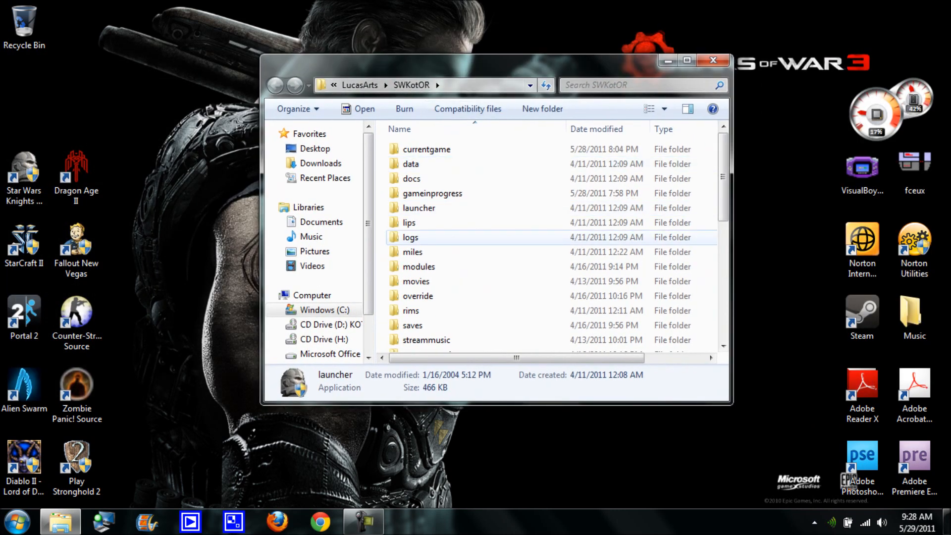
scroll("down", 3)
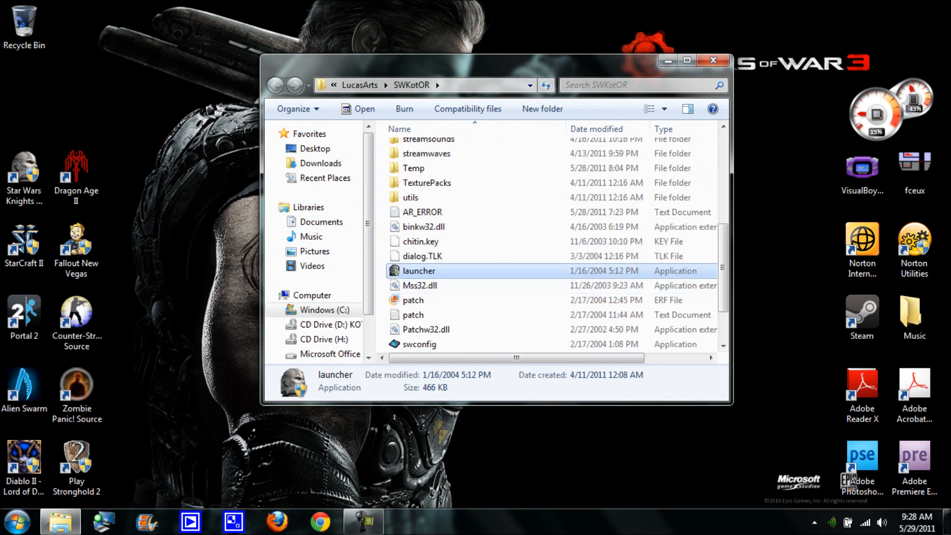
scroll("down", 3)
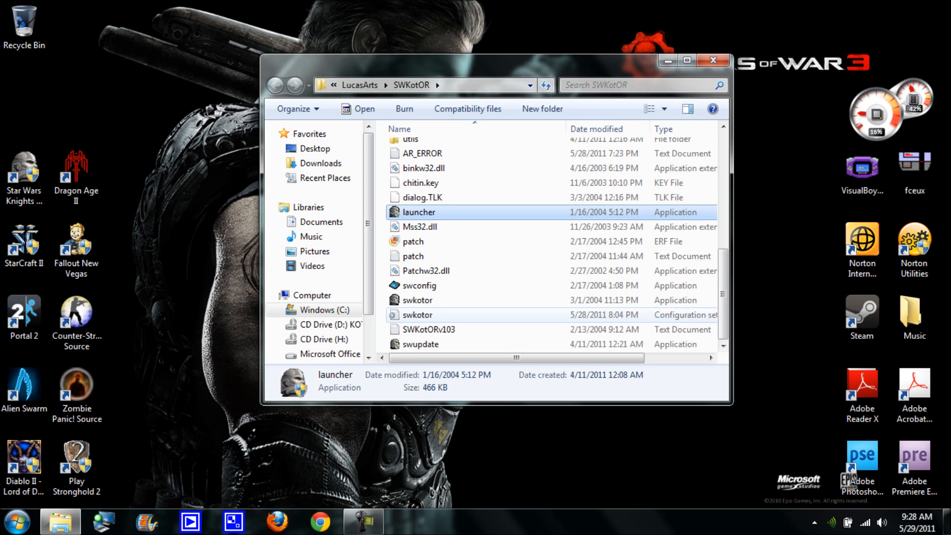
mouse_move(680, 316)
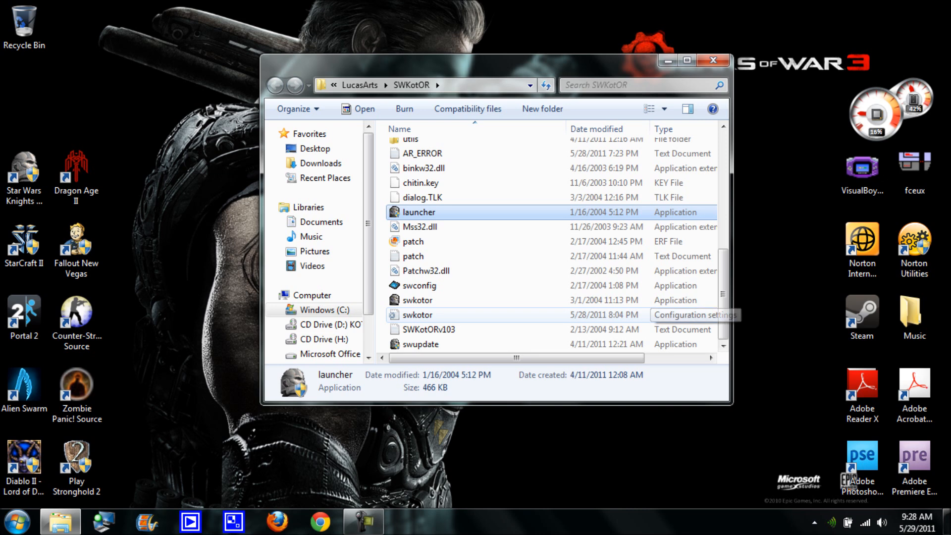
mouse_move(419, 315)
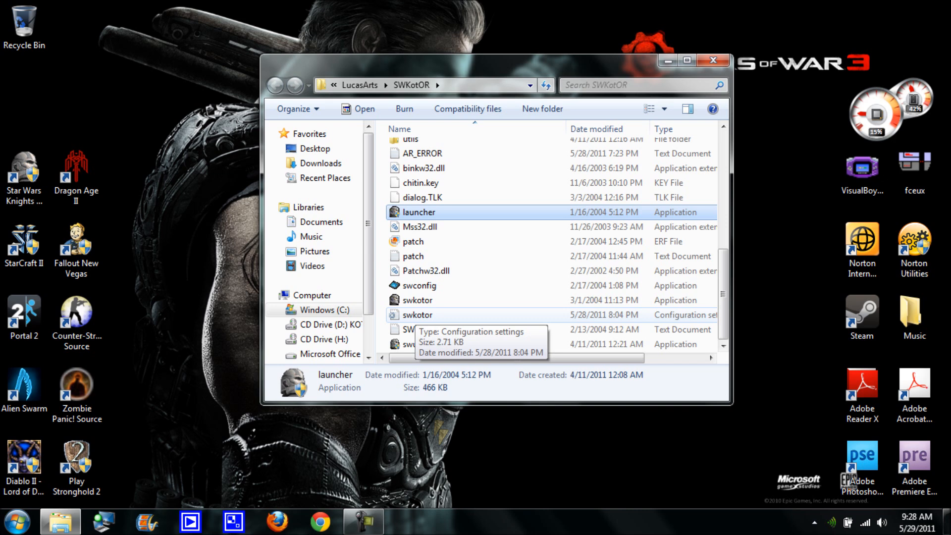
In swkotor.ini's Security permissions, allow Full control for Users and confirm.
right_click(417, 315)
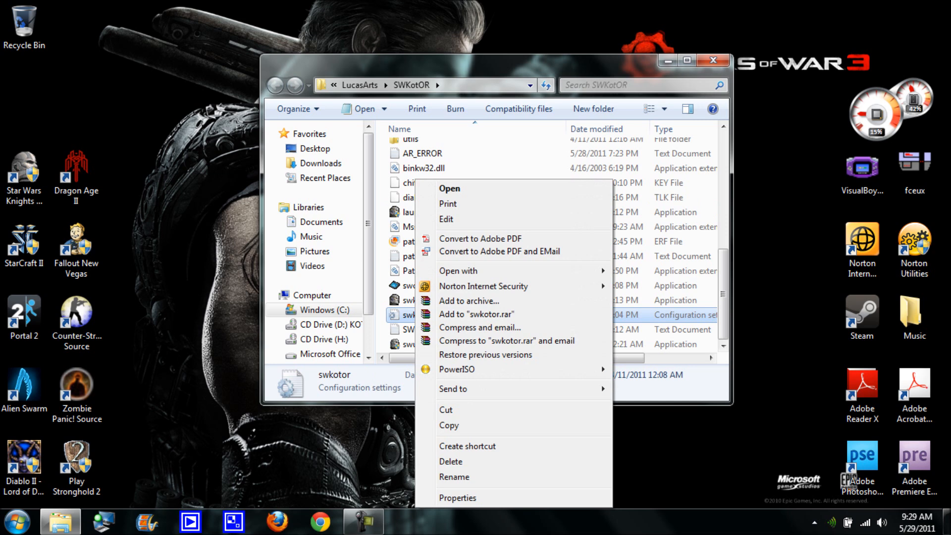
left_click(458, 498)
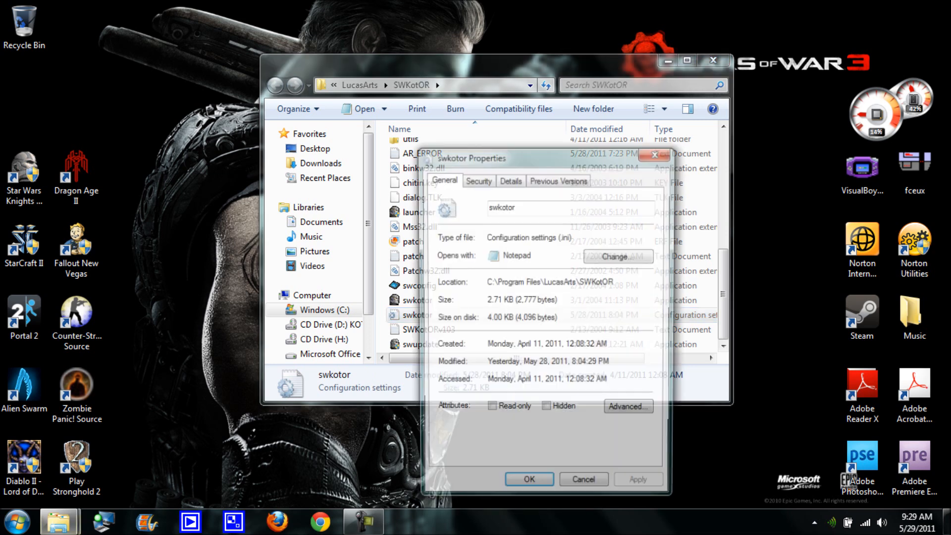
left_click(476, 179)
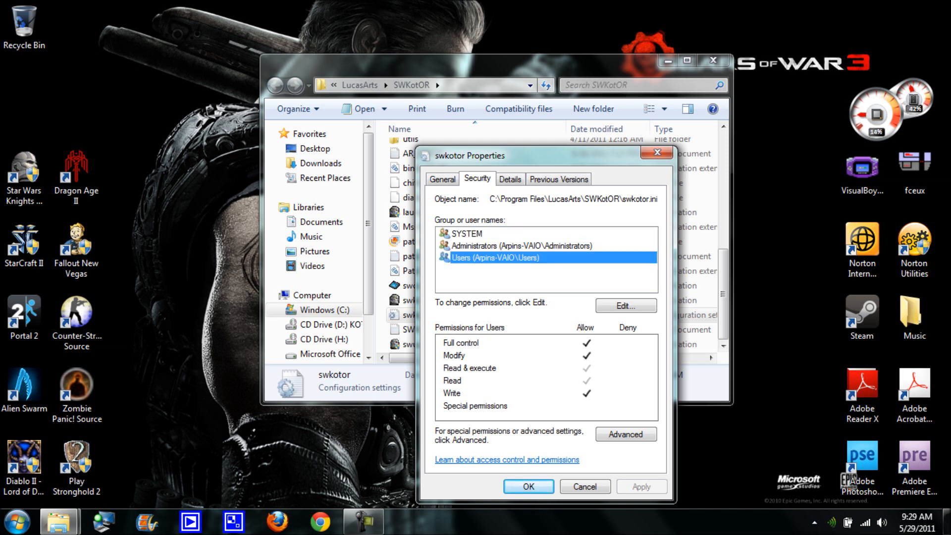
left_click(625, 306)
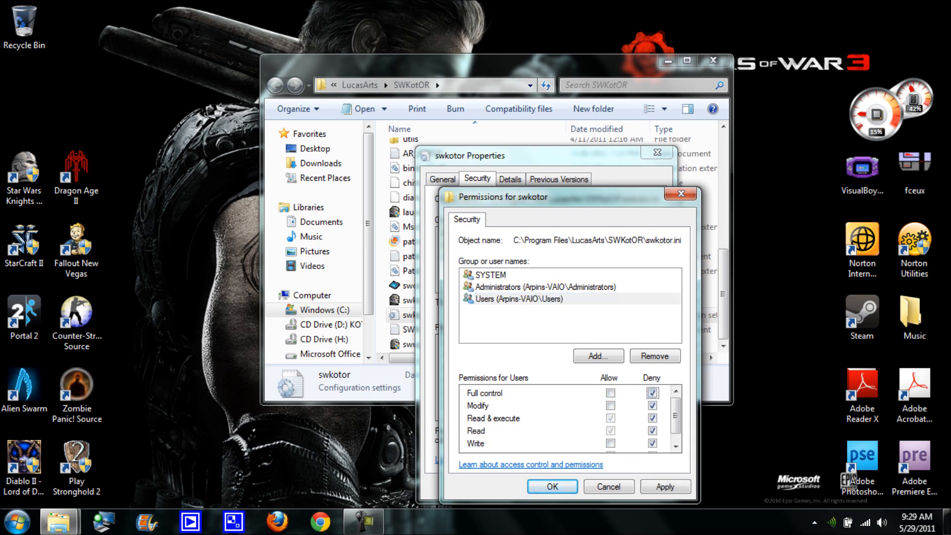
left_click(612, 394)
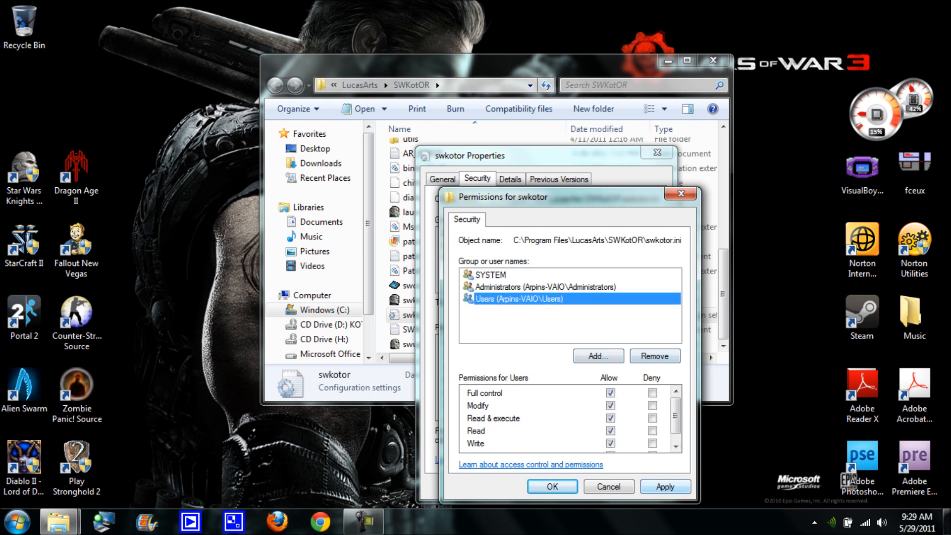
left_click(679, 193)
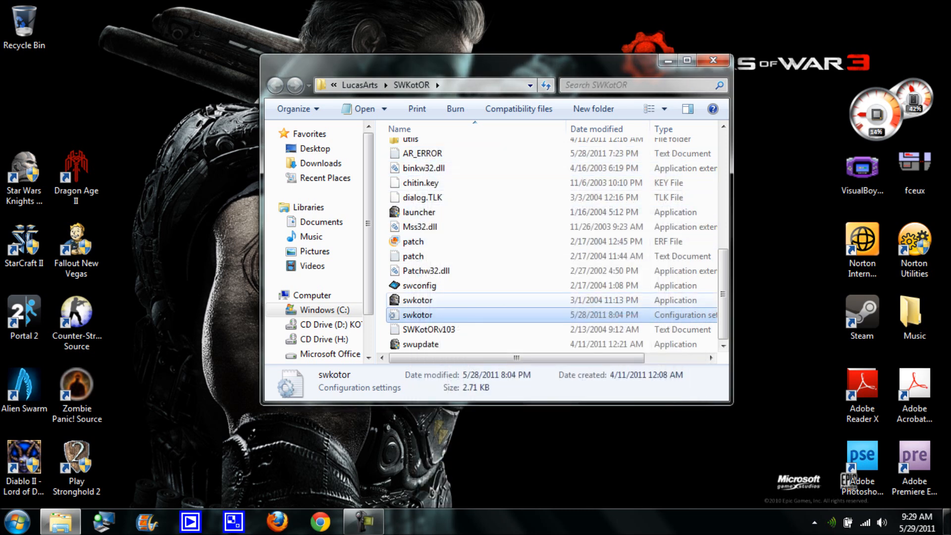
Edit swkotor.ini in Notepad and go to the Disable Vertex Buffer Objects line under Graphics Options.
right_click(417, 315)
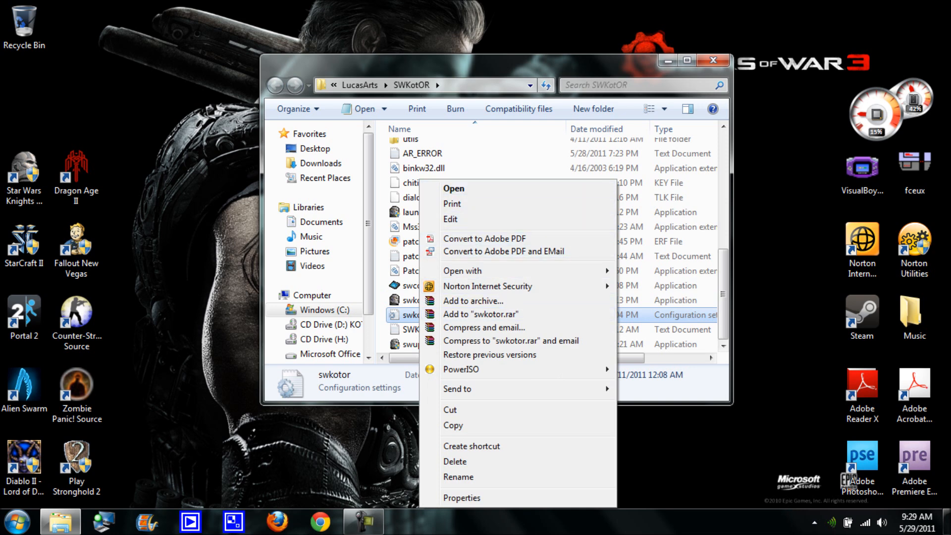
left_click(453, 188)
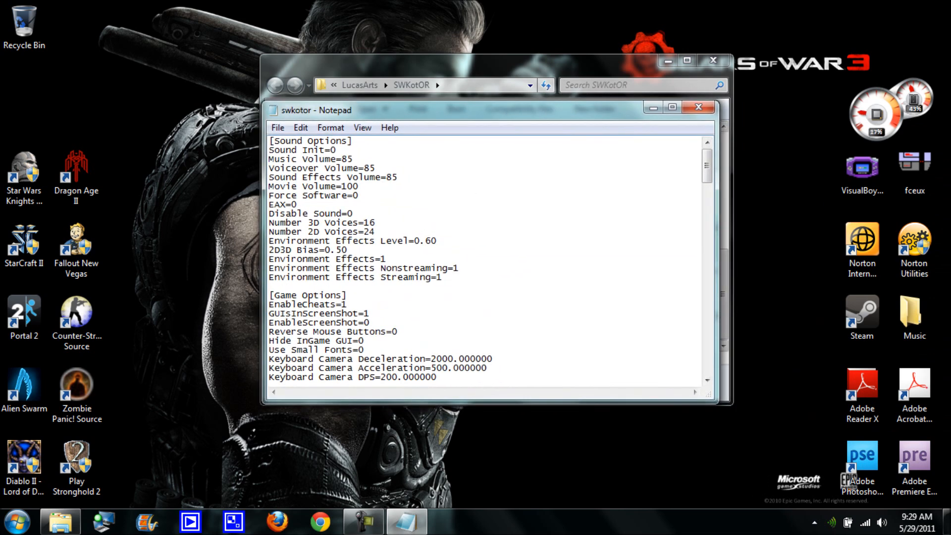
scroll("down", 3)
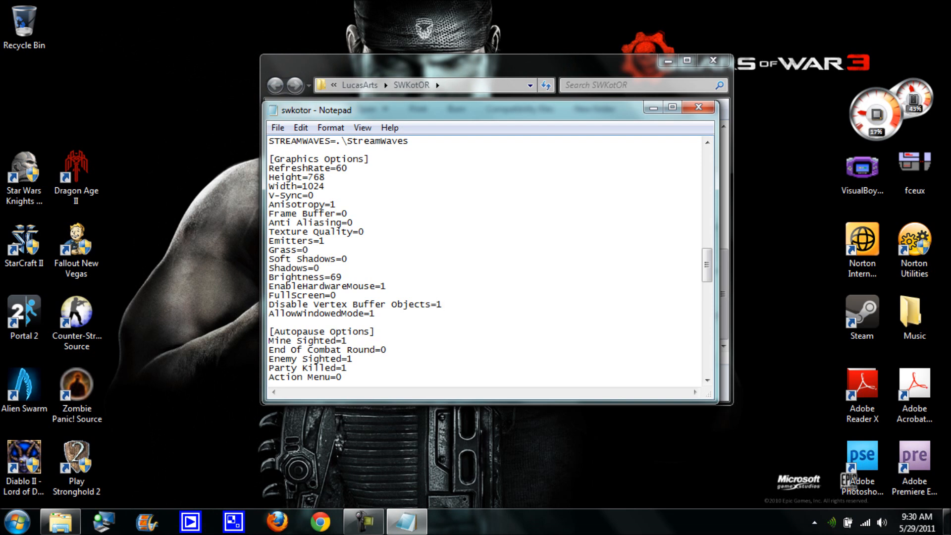
double_click(355, 304)
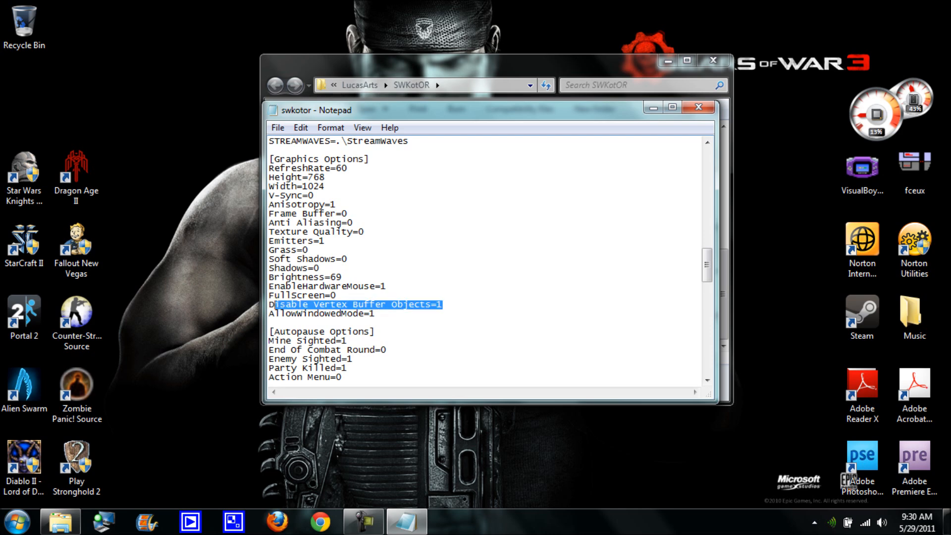
Replace FullScreen=1 with FullScreen=0 and scroll through the Sound and Game Options.
left_click(443, 305)
type("1")
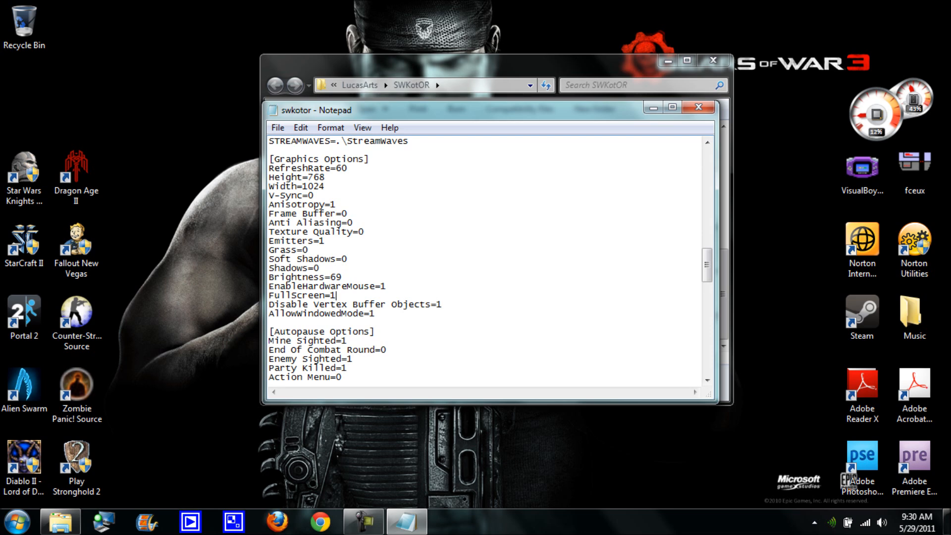
key("backspace")
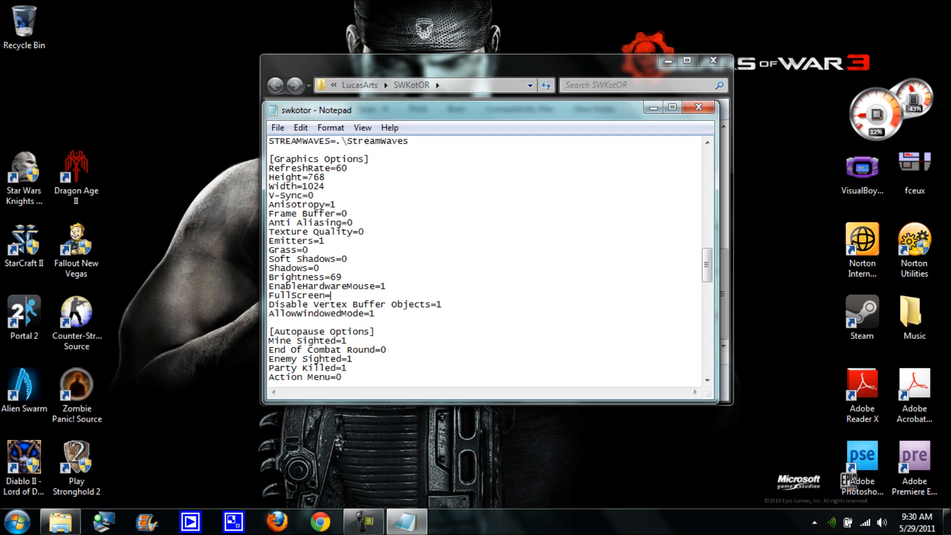
type("0")
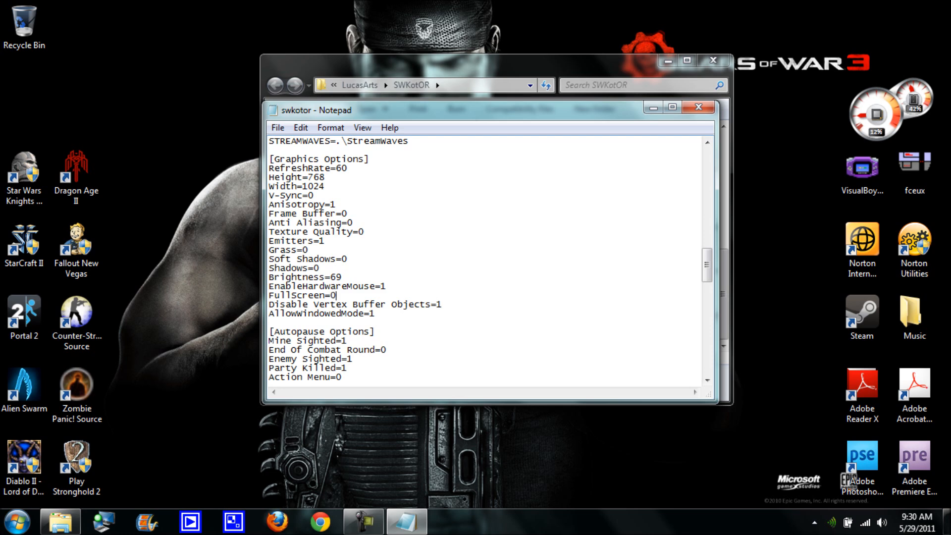
scroll("down", 3)
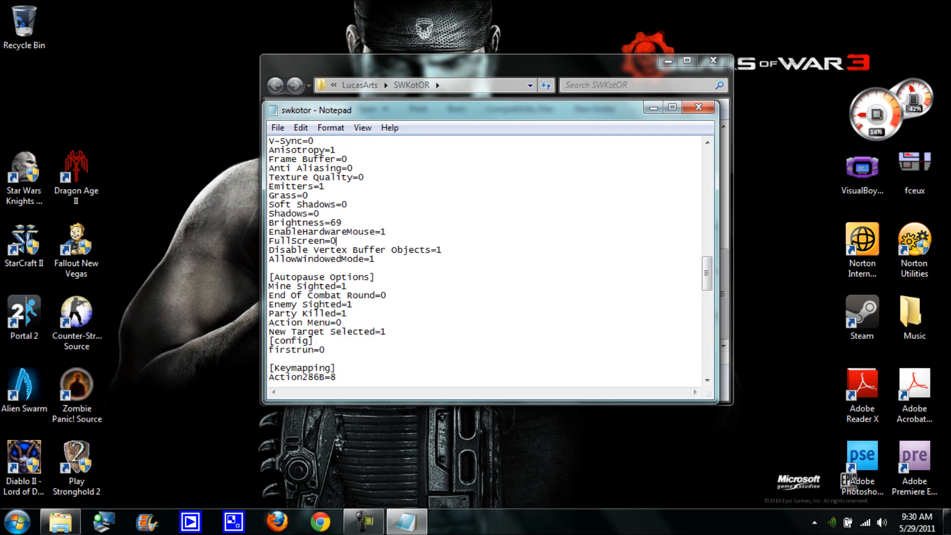
scroll("up", 3)
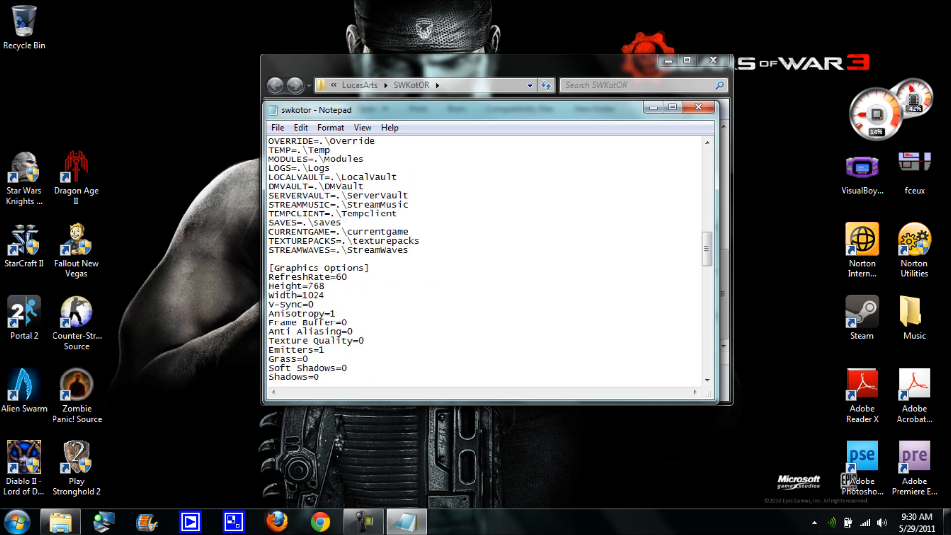
scroll("down", 3)
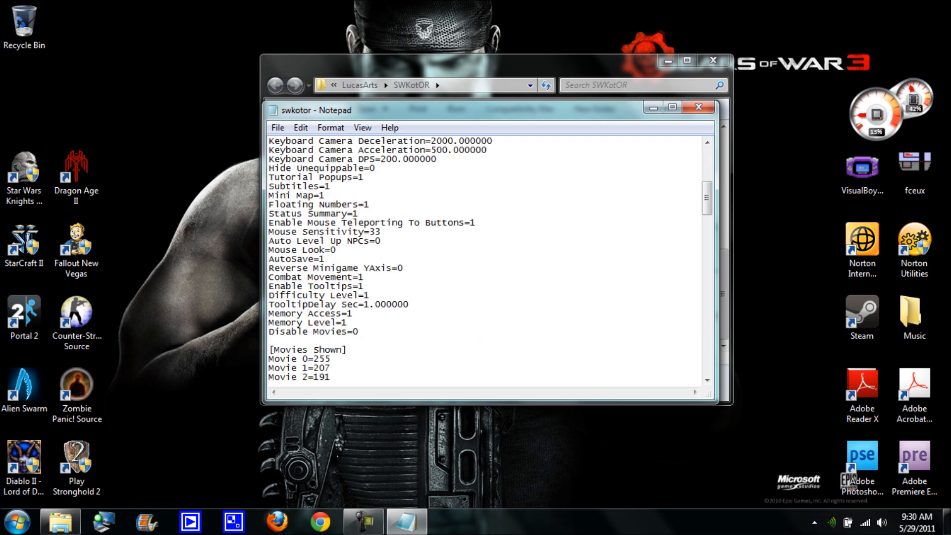
scroll("up", 3)
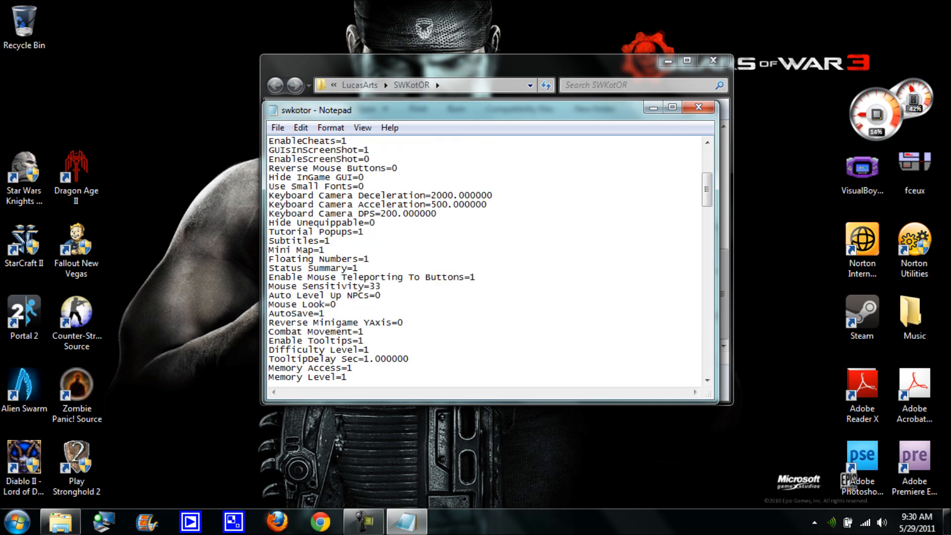
scroll("up", 3)
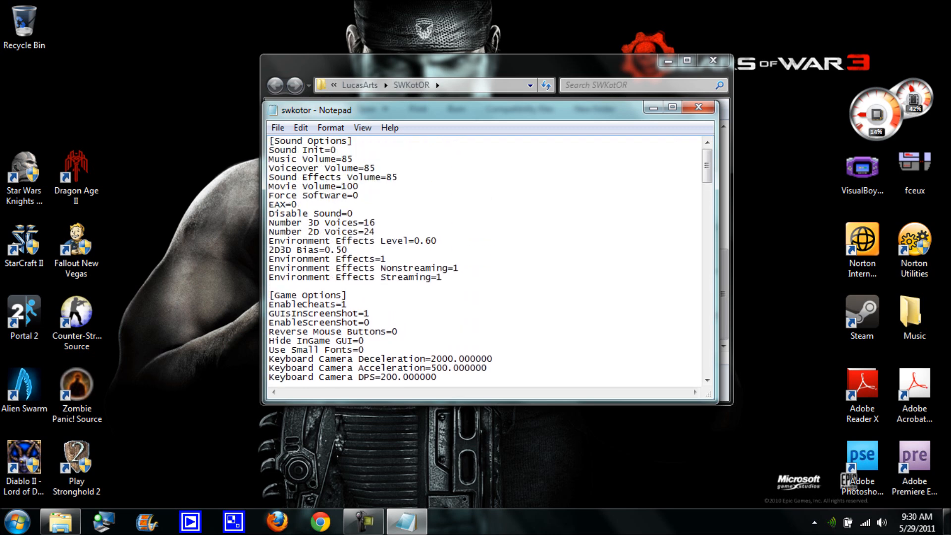
scroll("down", 3)
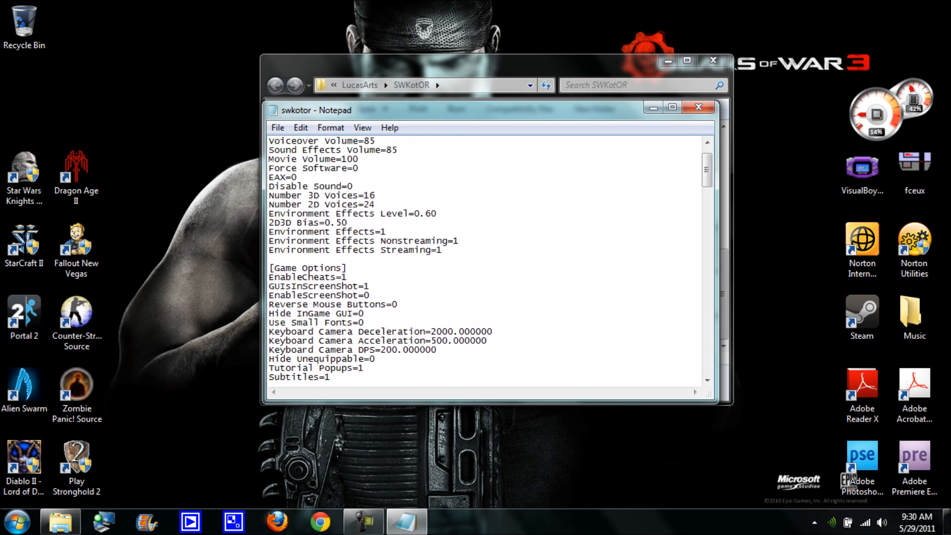
scroll("down", 3)
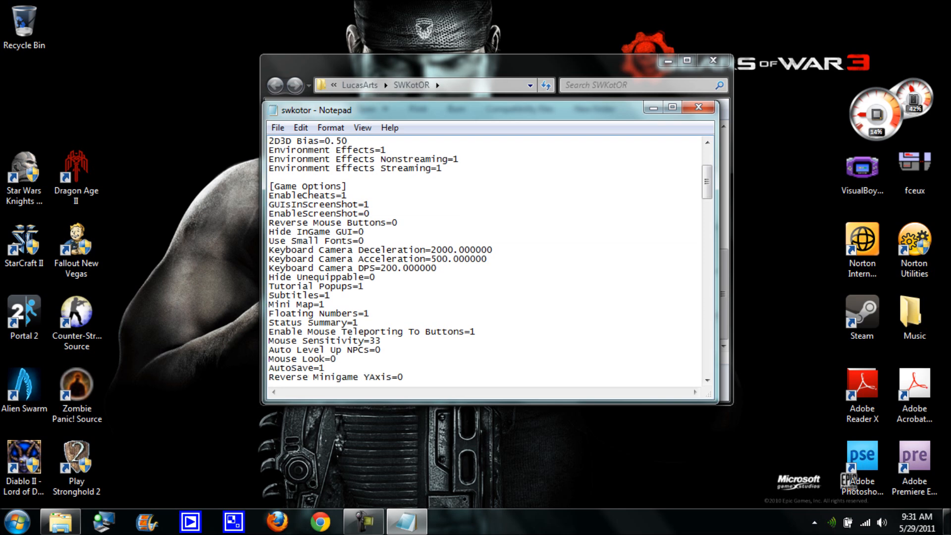
scroll("down", 3)
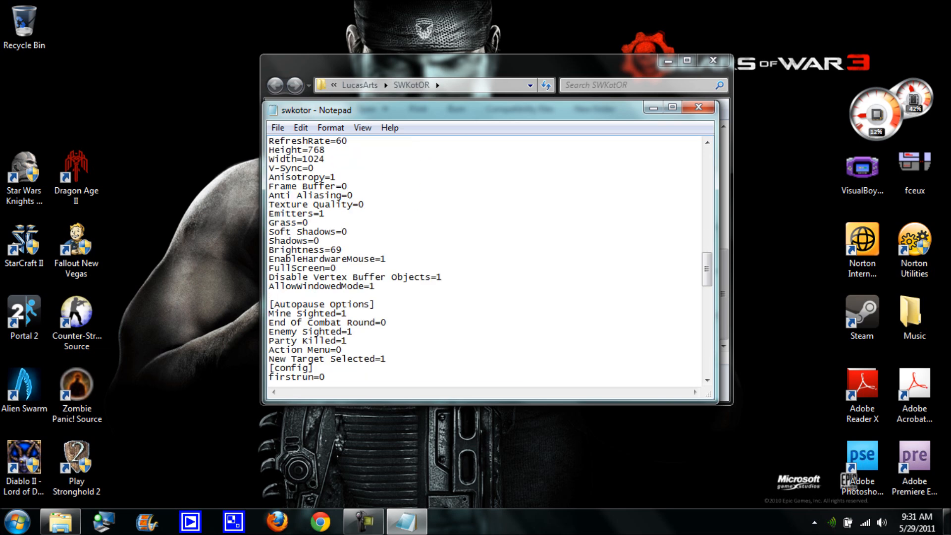
scroll("up", 3)
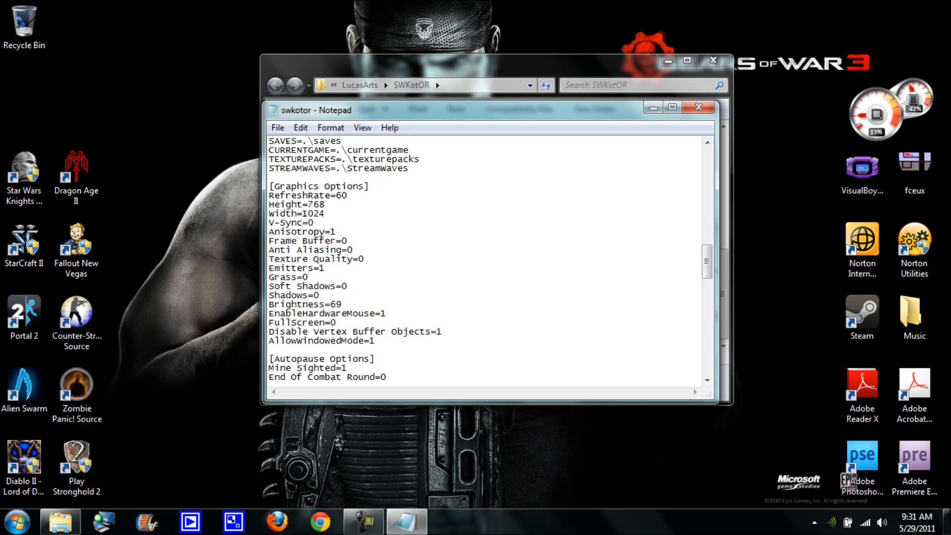
left_click(334, 322)
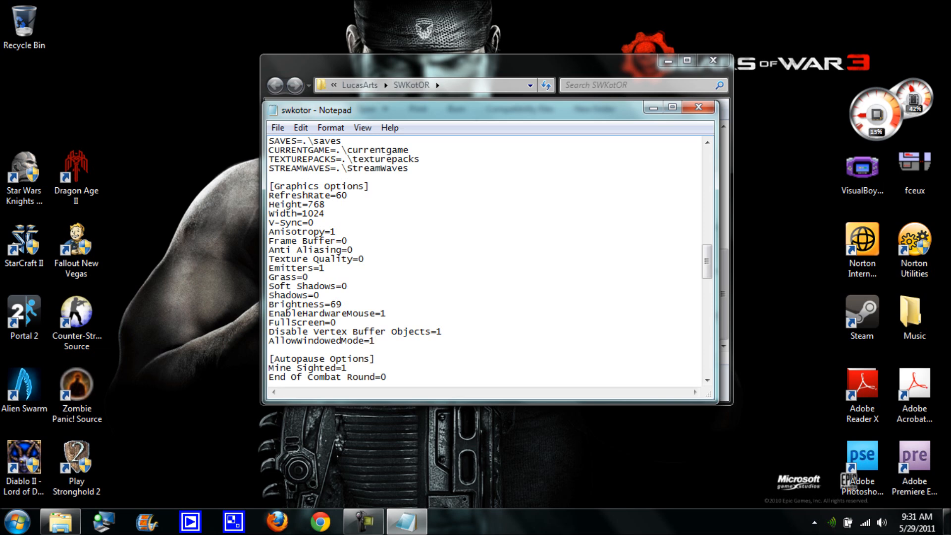
left_click(374, 340)
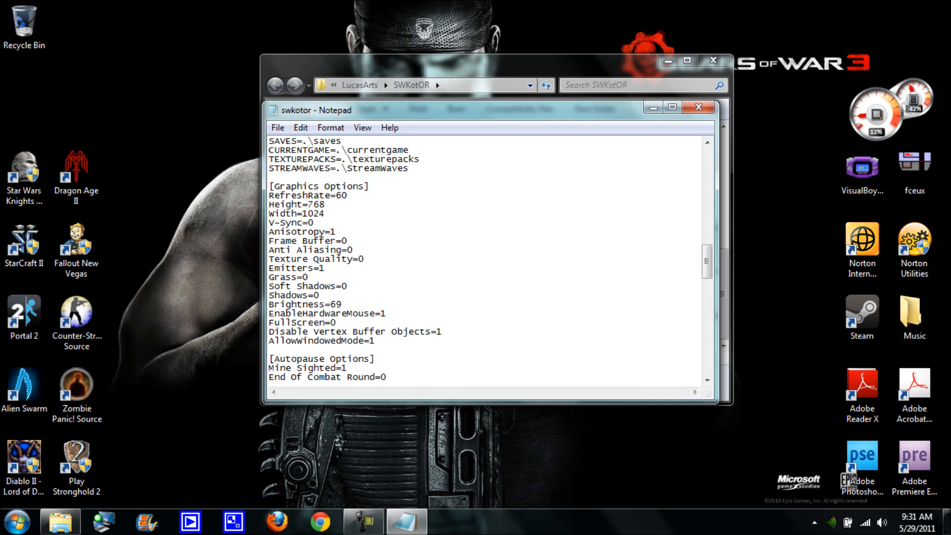
left_click(326, 204)
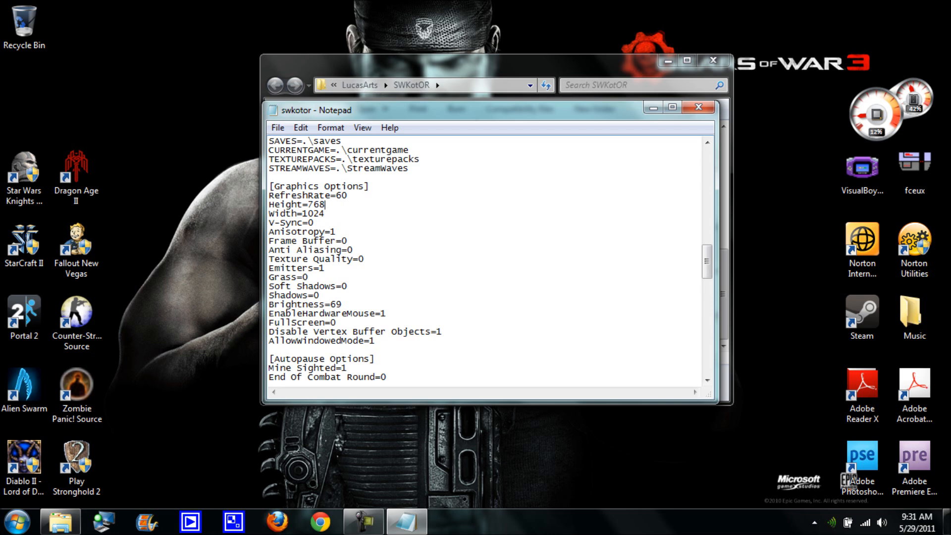
scroll("up", 3)
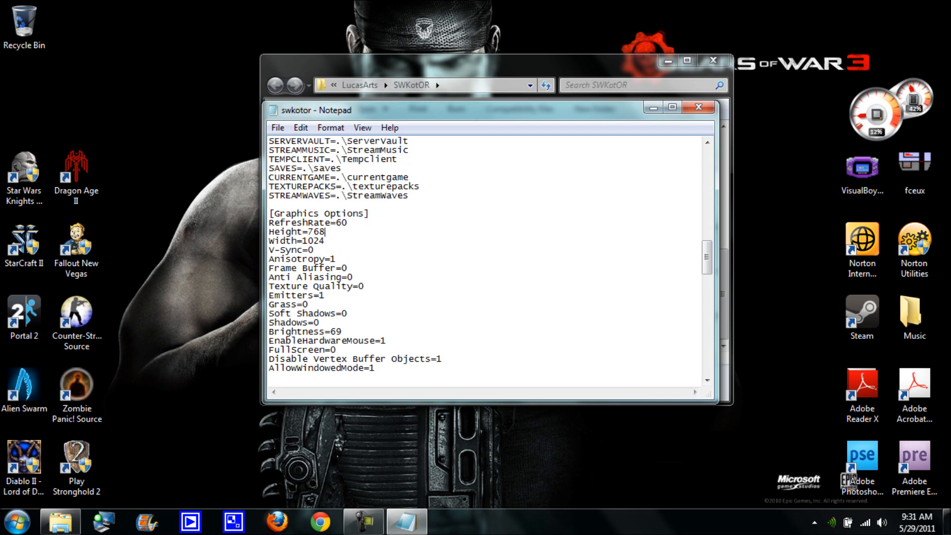
scroll("down", 3)
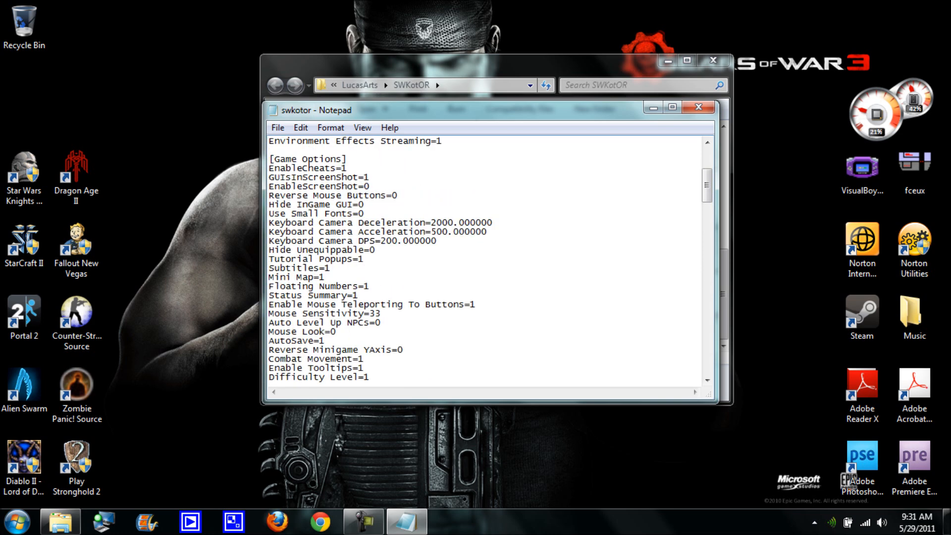
scroll("down", 3)
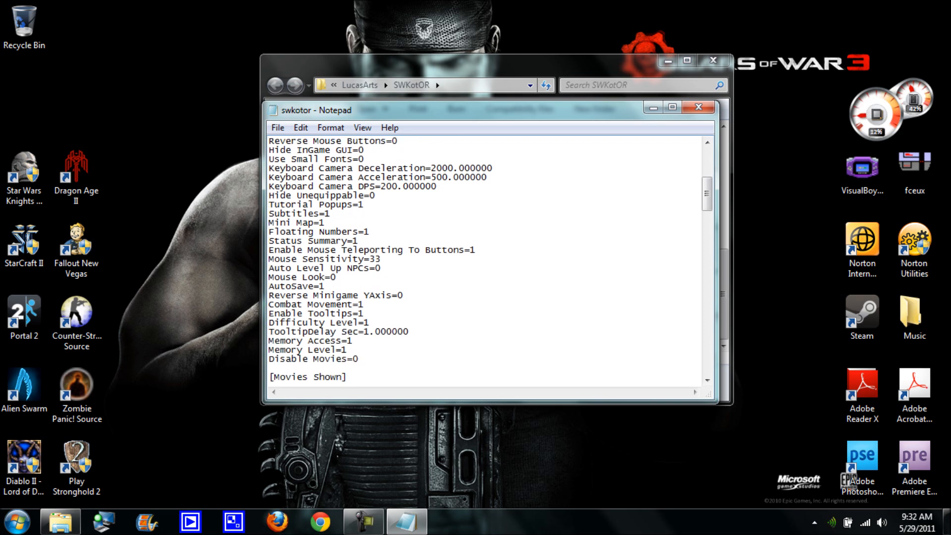
scroll("up", 3)
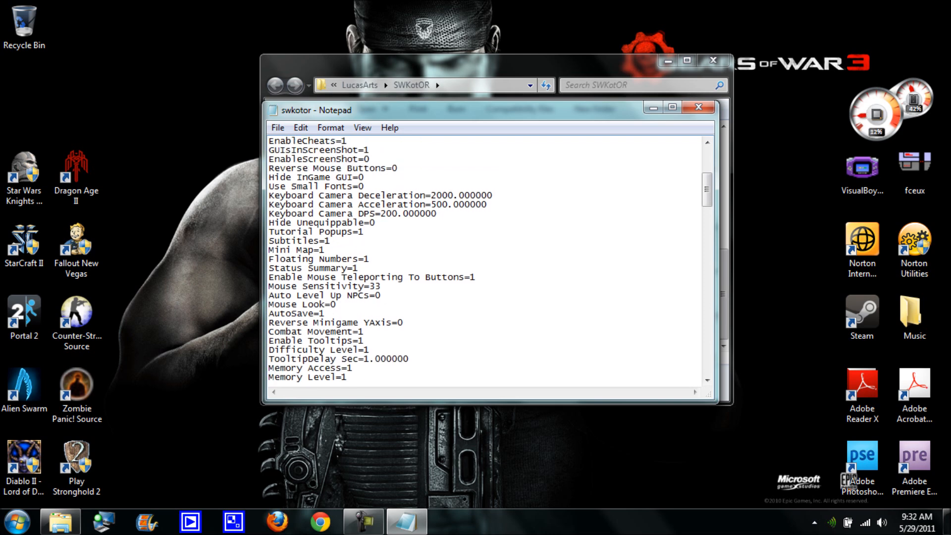
scroll("up", 3)
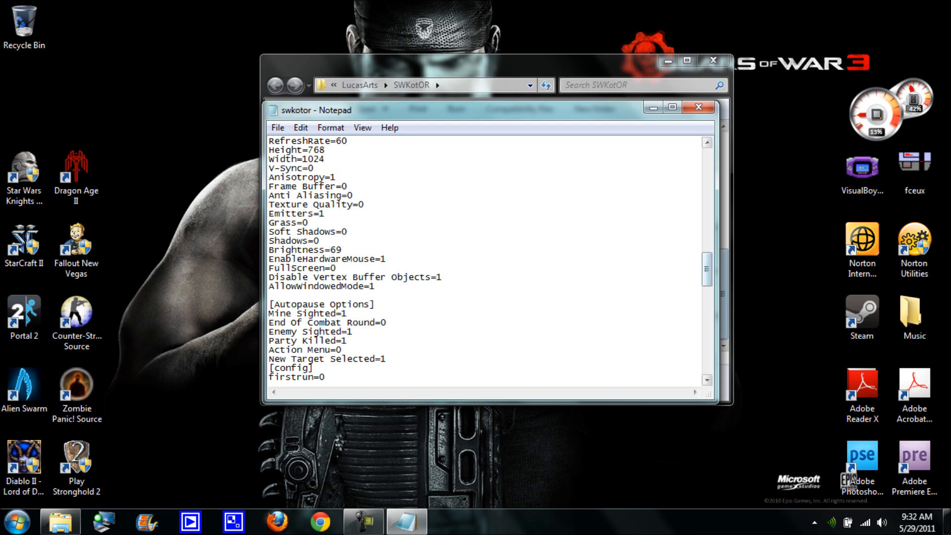
left_click(277, 128)
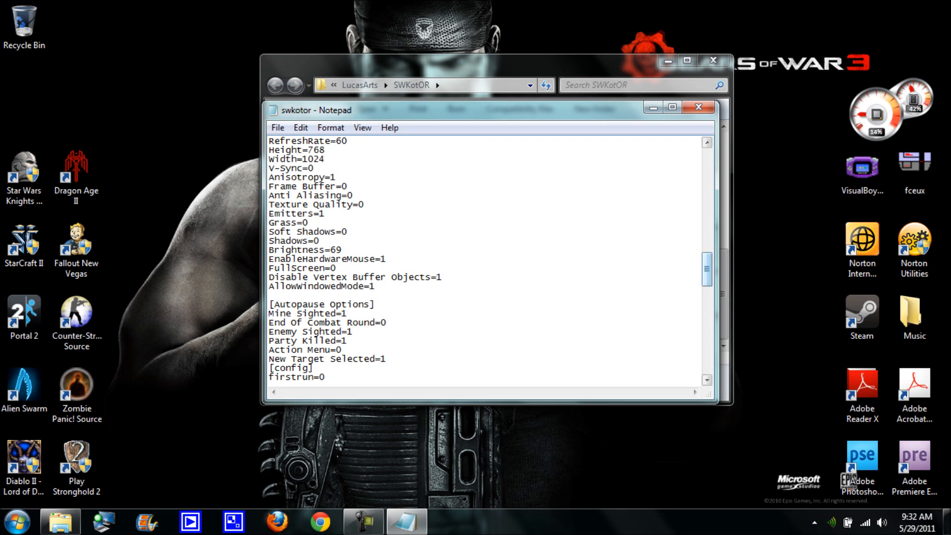
left_click(699, 107)
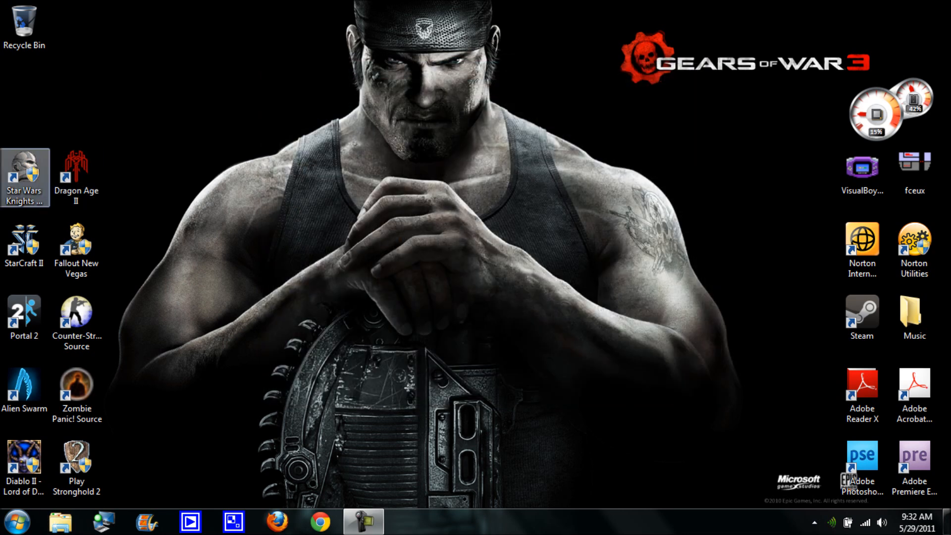
Append -w to the KotOR shortcut's Target in its Properties so it launches windowed.
right_click(24, 176)
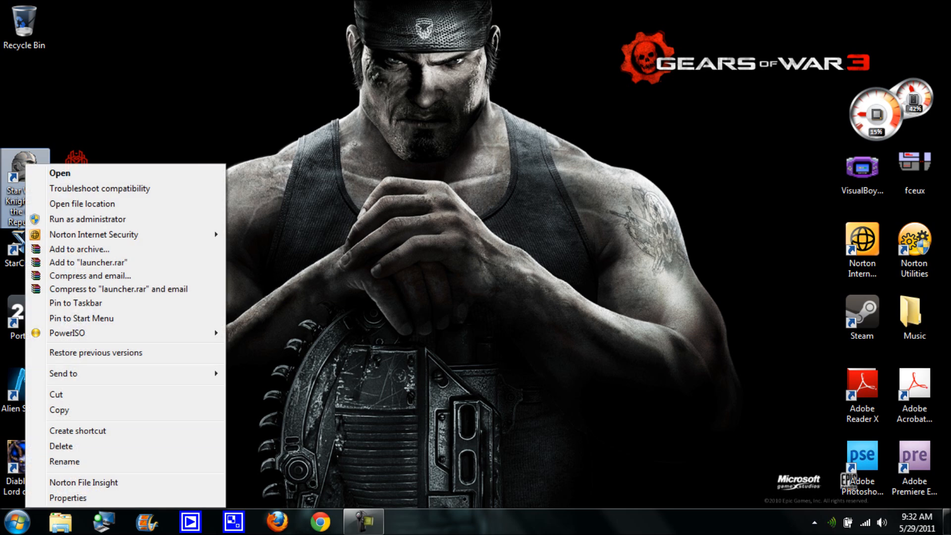
mouse_move(95, 353)
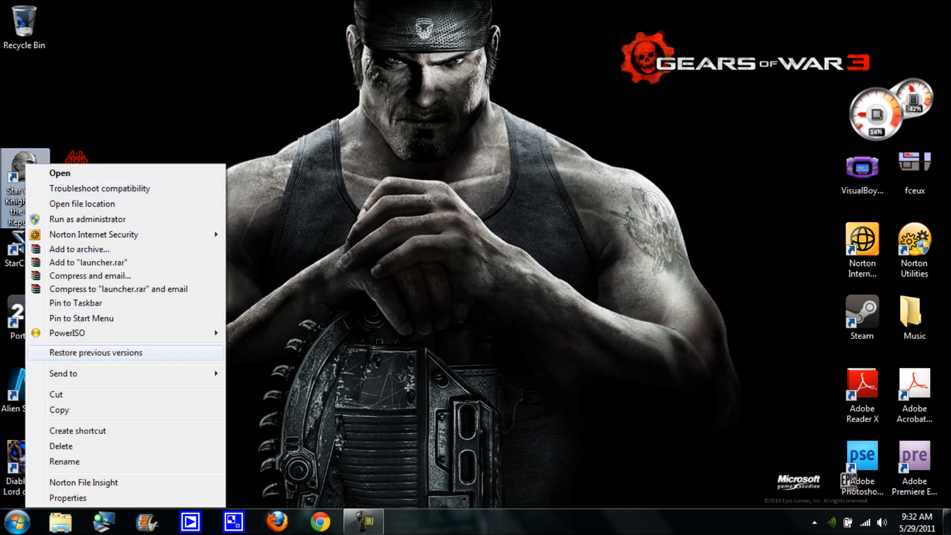
mouse_move(101, 189)
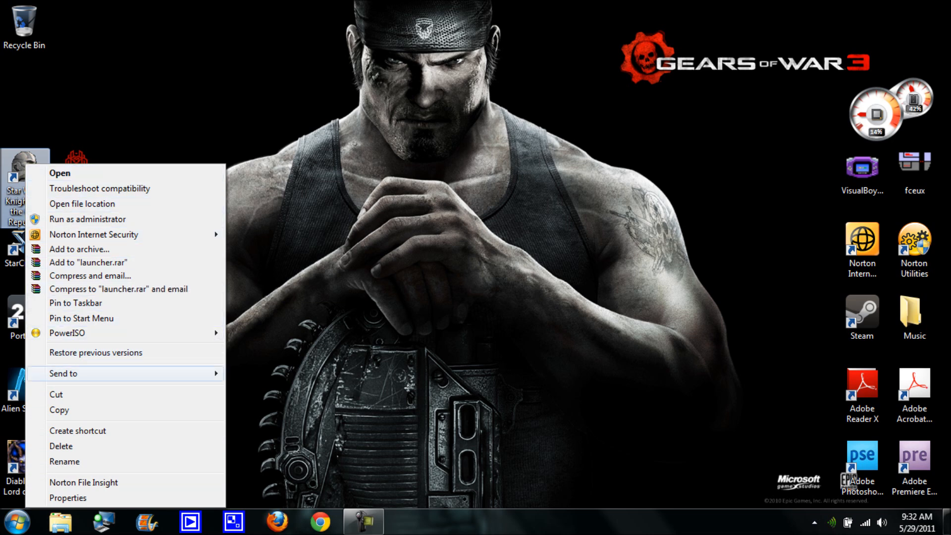
mouse_move(83, 482)
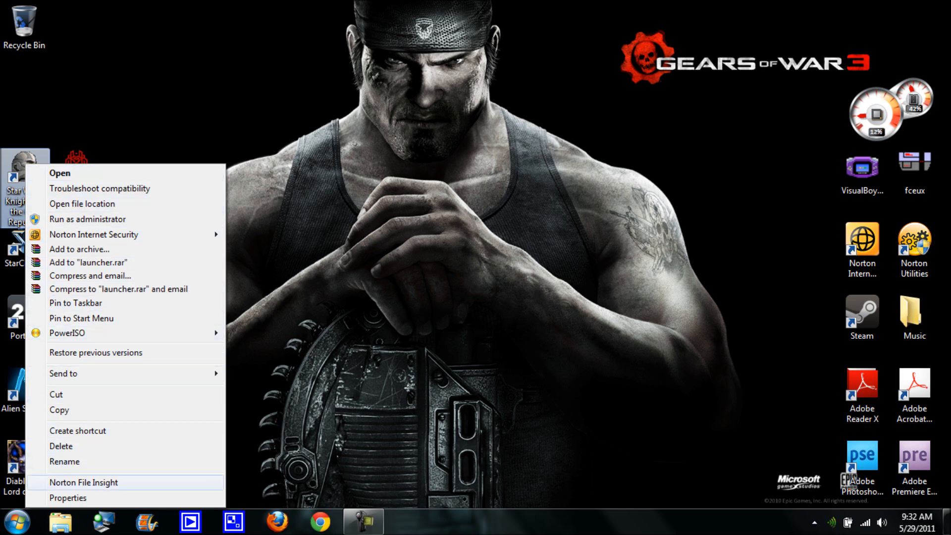
left_click(68, 498)
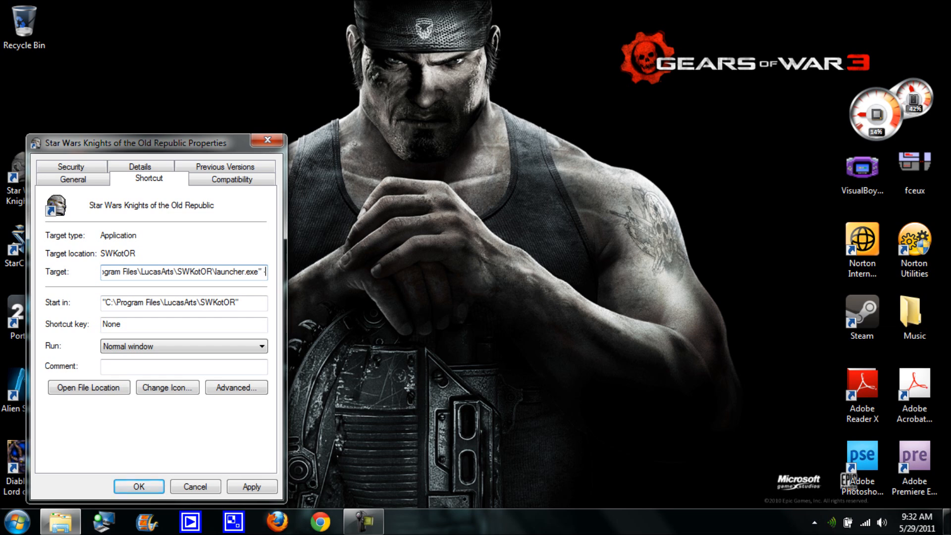
type("-w")
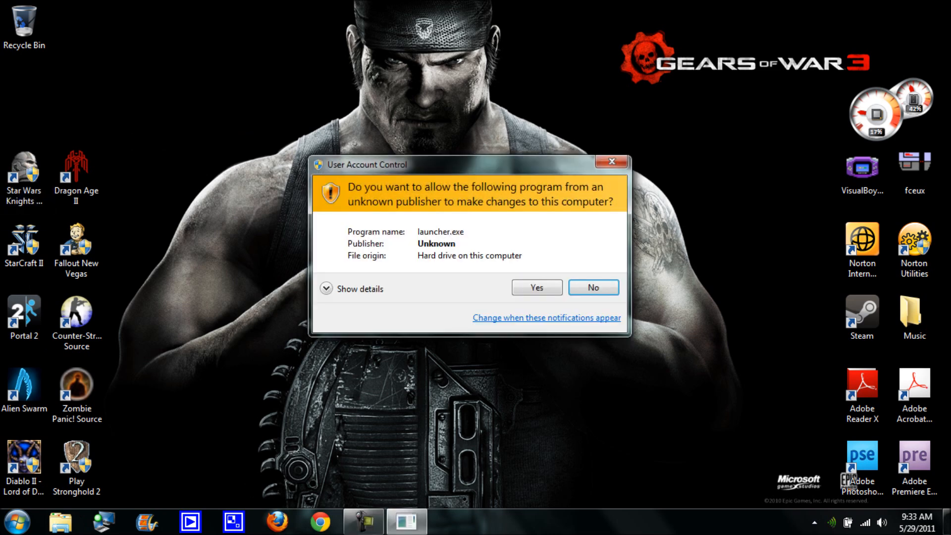
Allow launcher.exe through UAC, review the Texture Pack options in Configure, then close the utility.
left_click(536, 288)
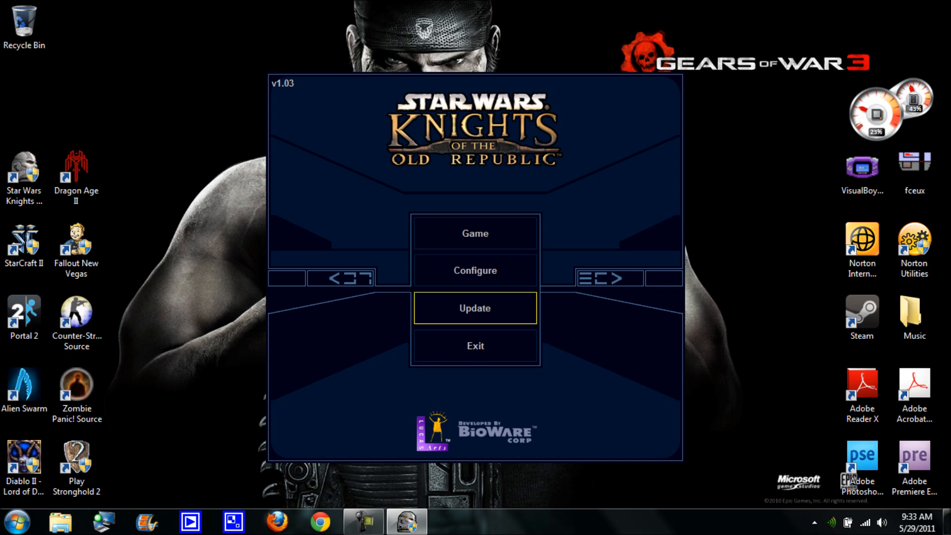
left_click(475, 270)
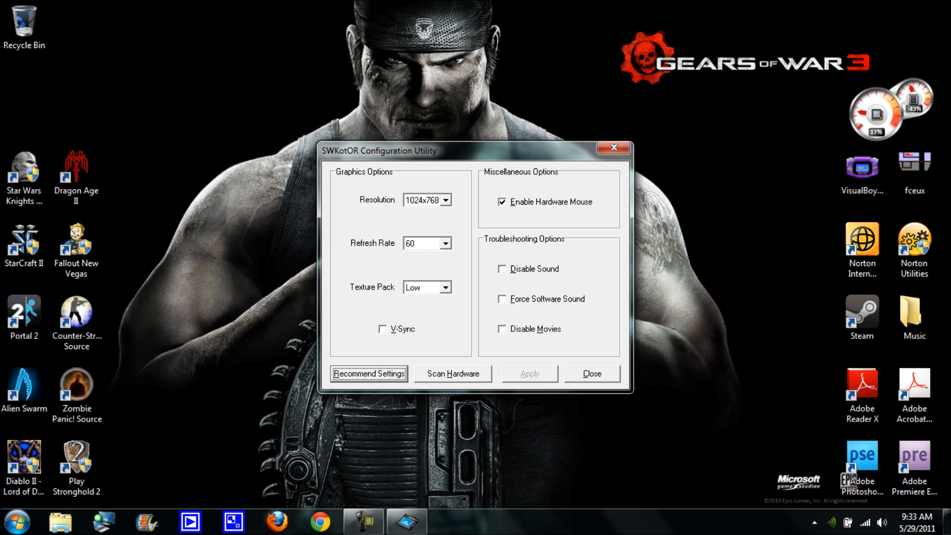
left_click(422, 287)
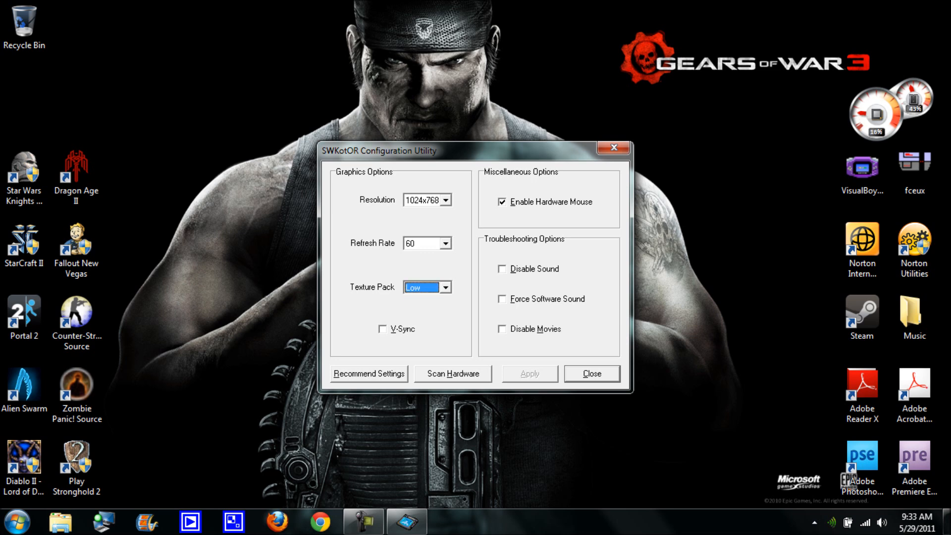
left_click(590, 374)
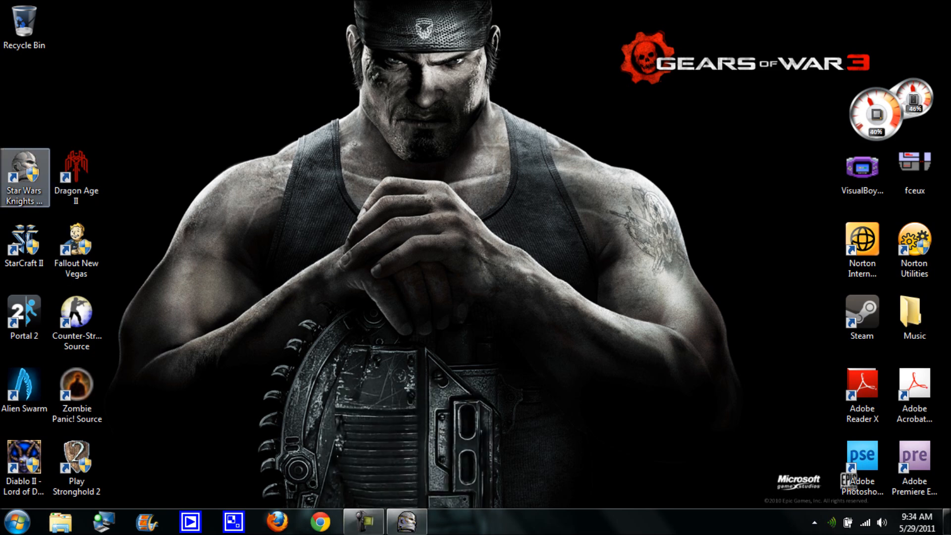
End the unresponsive KotOR task in Task Manager with End Now, dismissing the solution check.
right_click(24, 177)
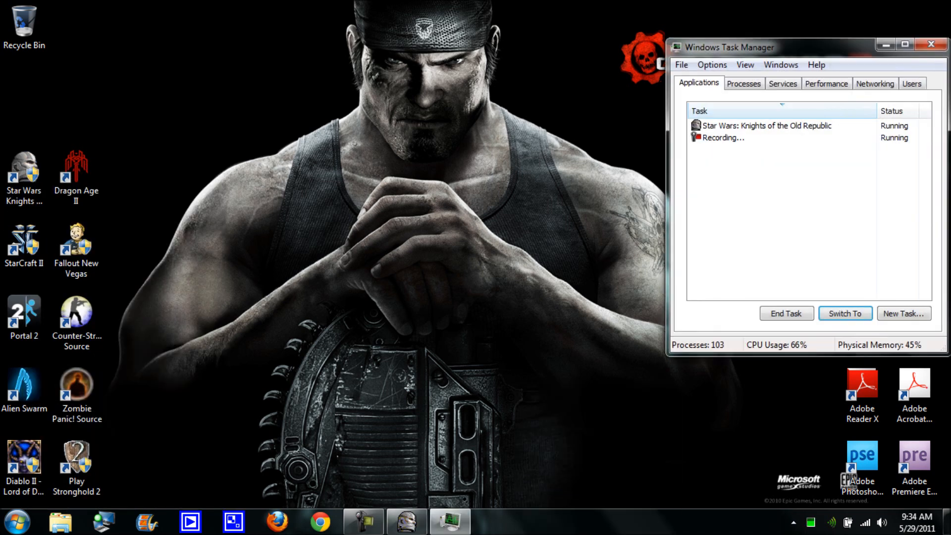
left_click(766, 125)
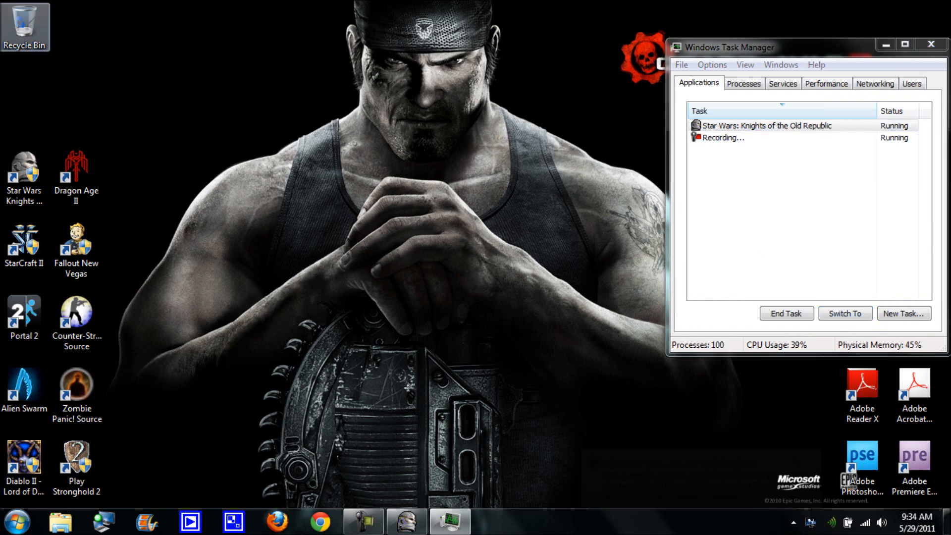
left_click(764, 125)
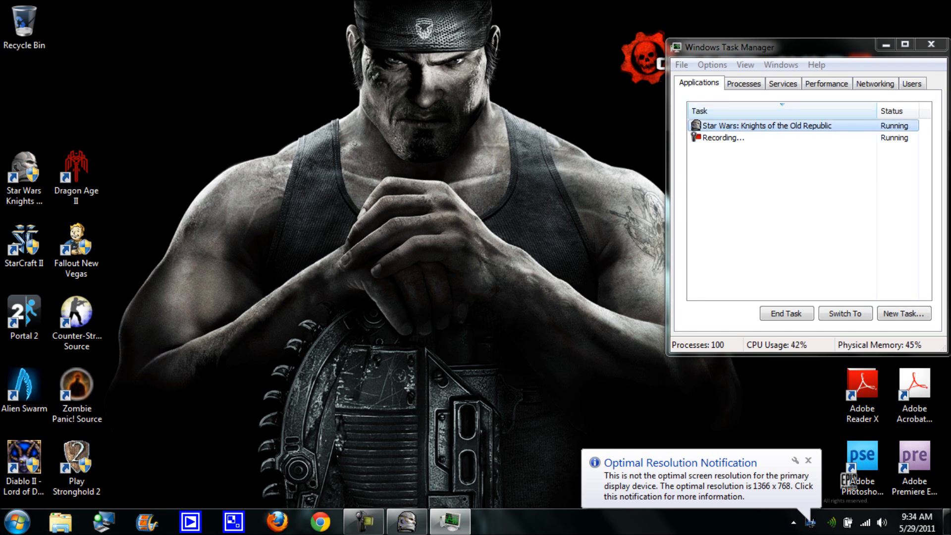
left_click(786, 313)
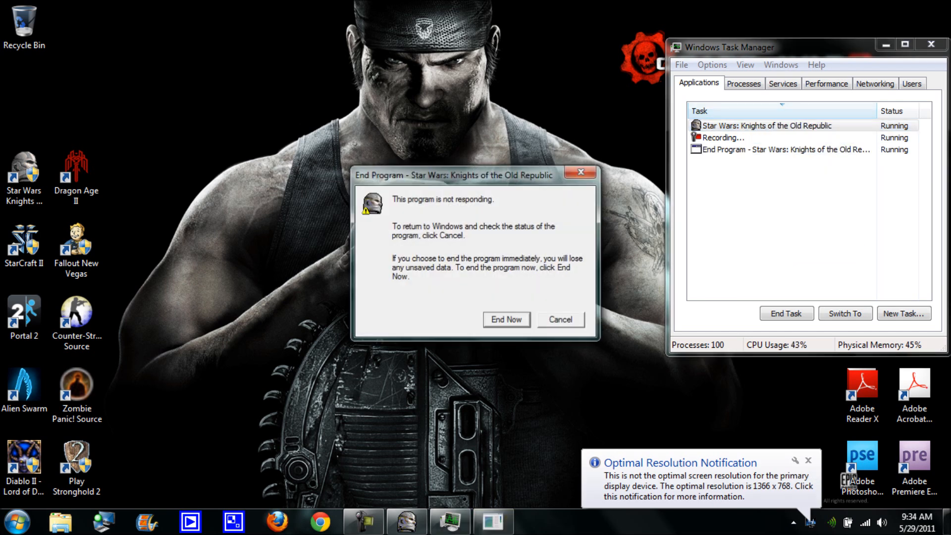
left_click(507, 321)
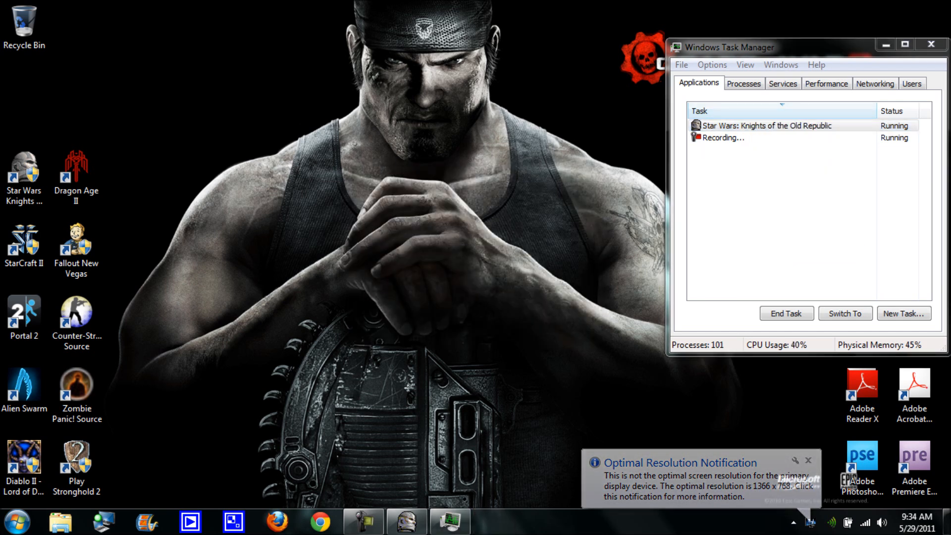
left_click(786, 313)
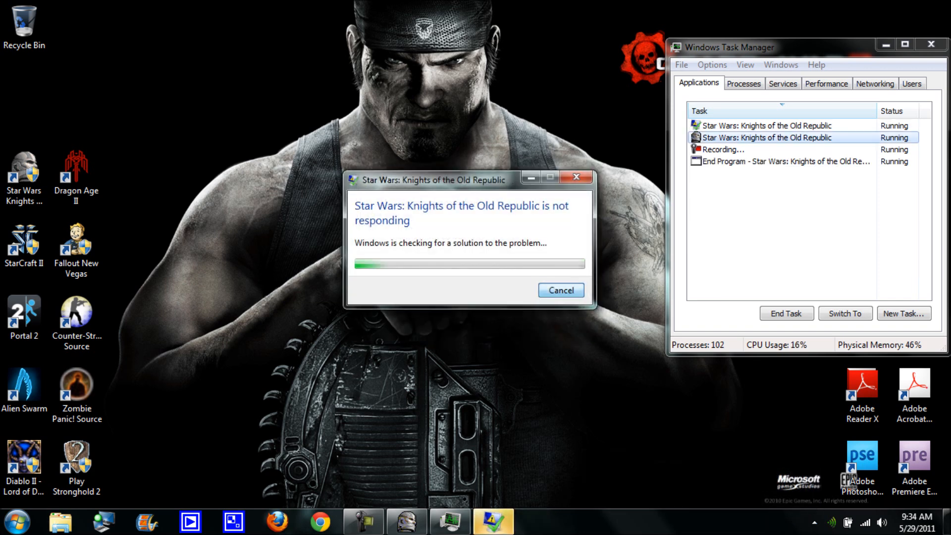
left_click(786, 313)
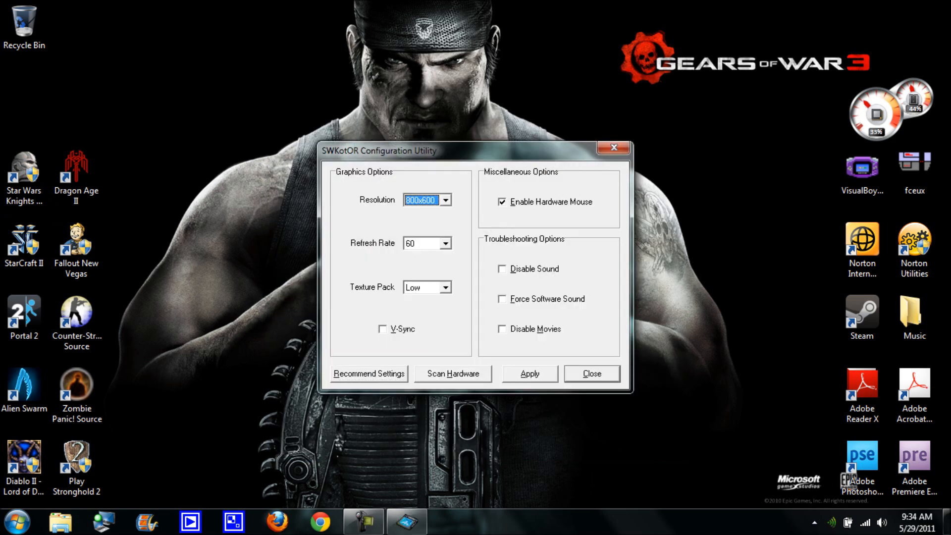
Apply the 800x600 resolution, close the utility and launch KotOR windowed from the desktop shortcut.
left_click(528, 374)
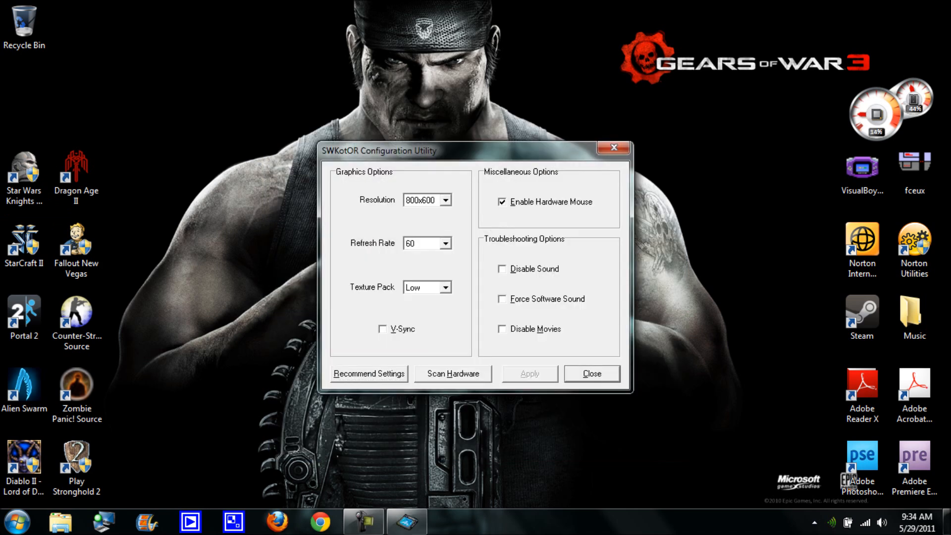
left_click(590, 373)
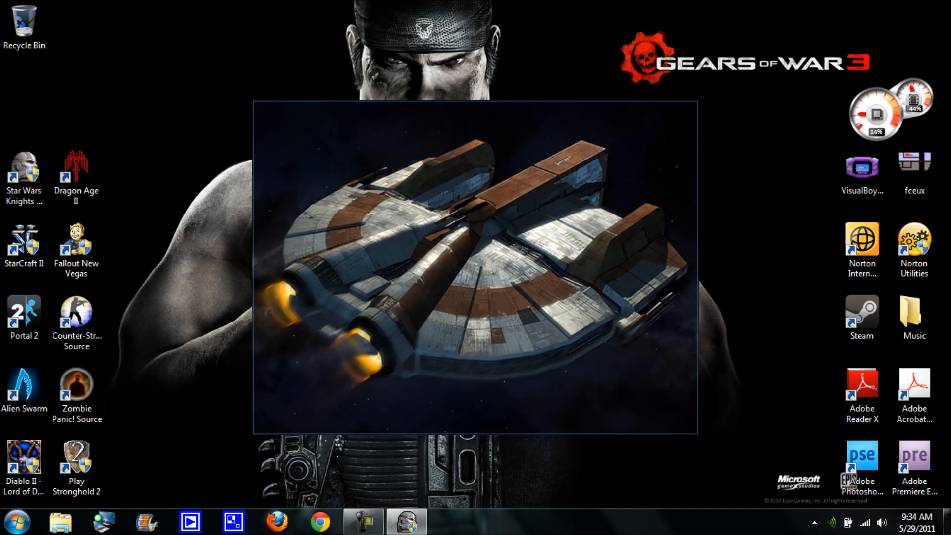
double_click(23, 172)
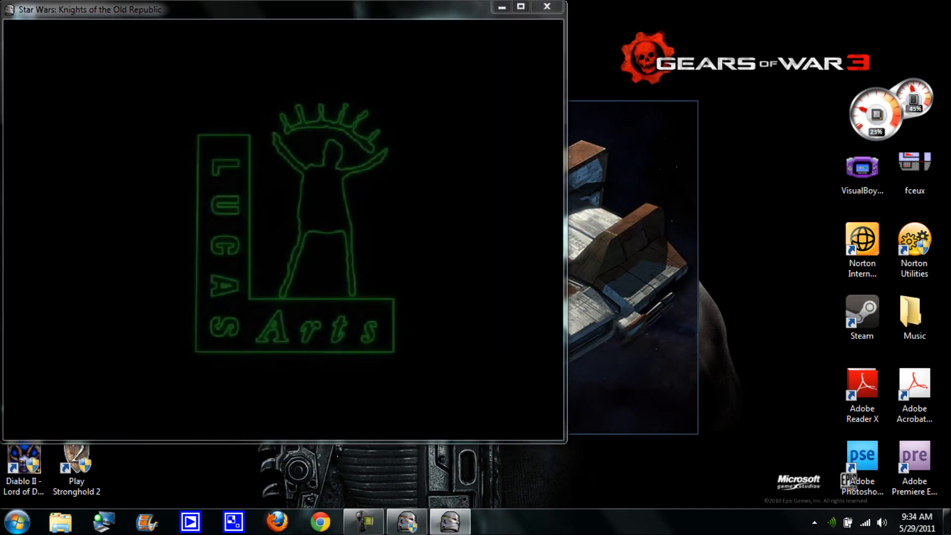